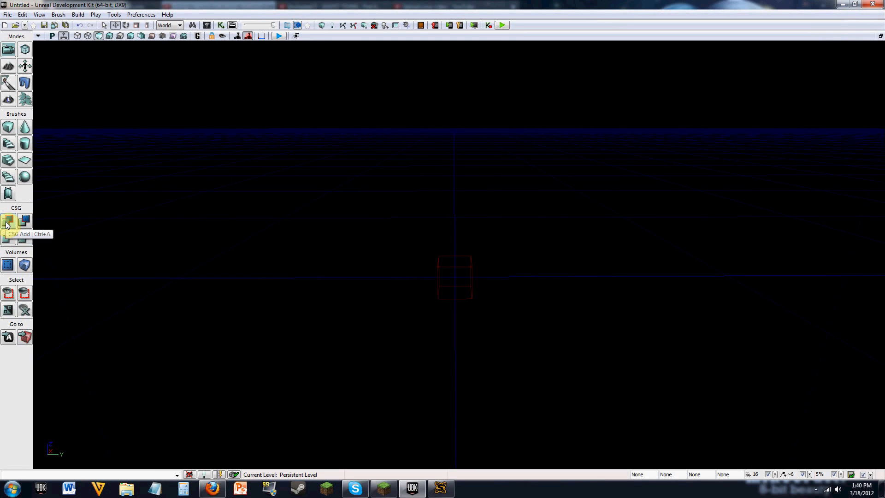
mouse_move(25, 220)
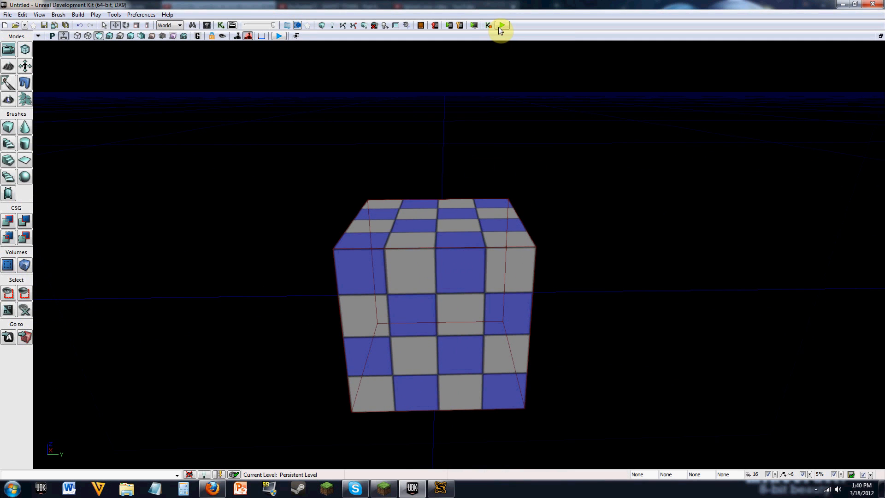
Step: Add the red cube builder brush as solid checkered CSG geometry
left_click(501, 25)
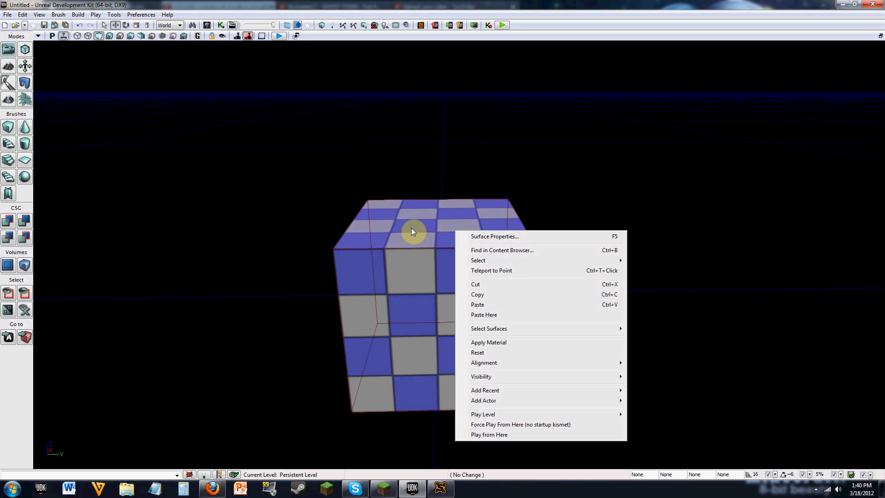
mouse_move(529, 400)
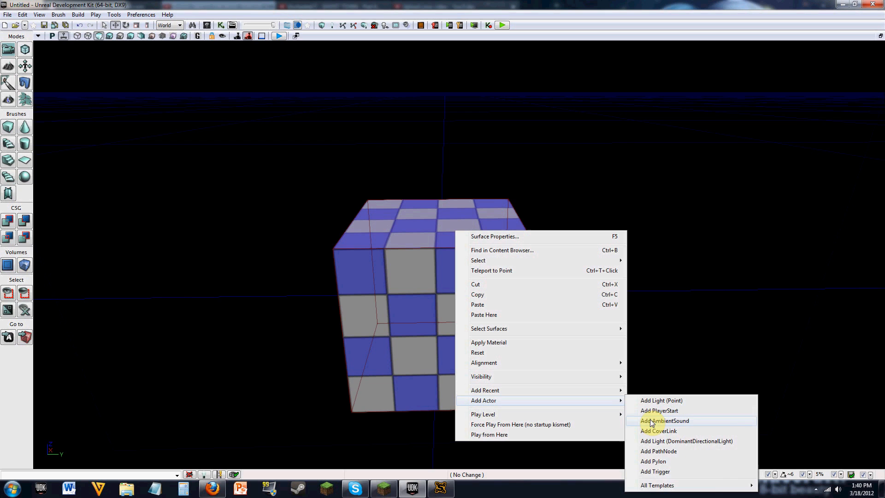
Step: Place a PlayerStart on the cube's top face and switch the viewport to Lit mode
left_click(659, 410)
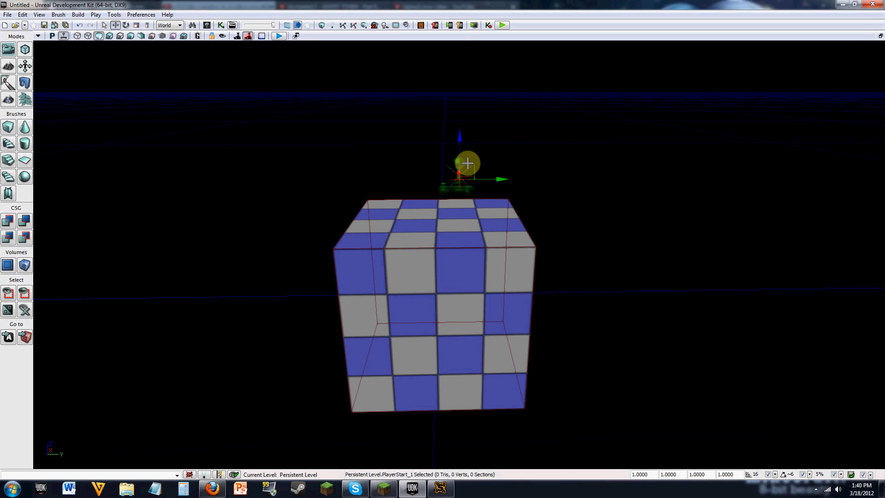
left_click_drag(467, 164, 461, 145)
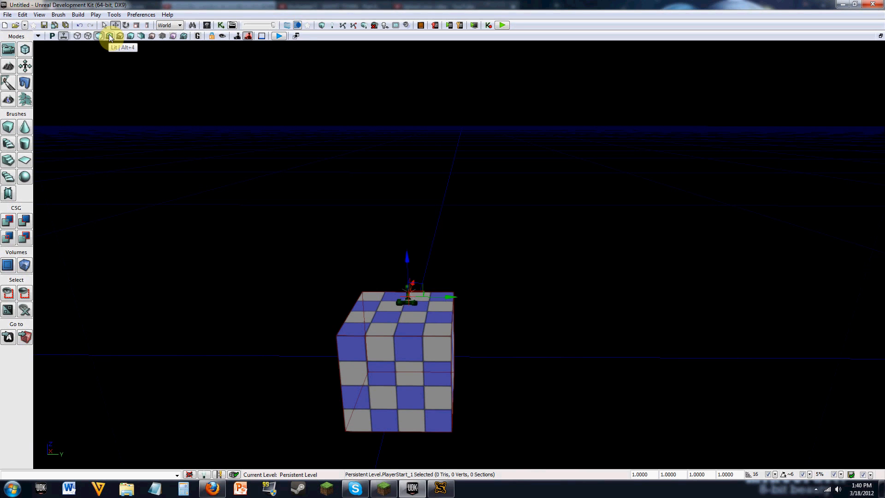
left_click(109, 36)
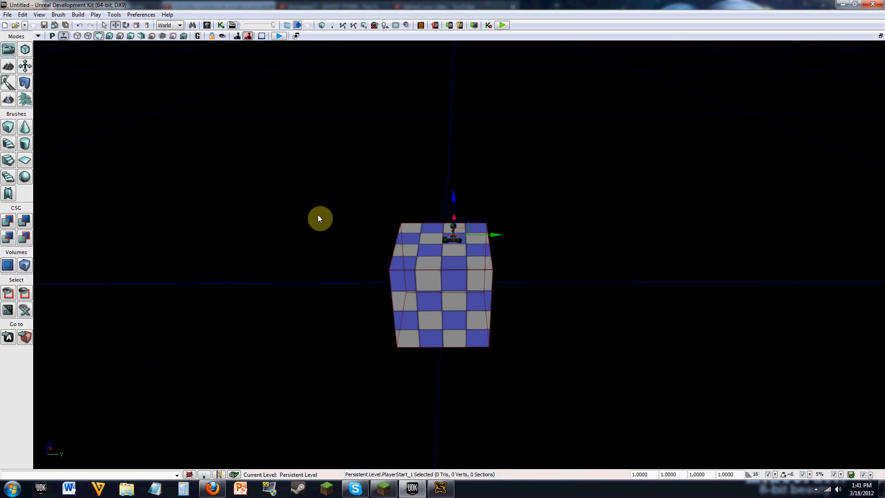
mouse_move(420, 247)
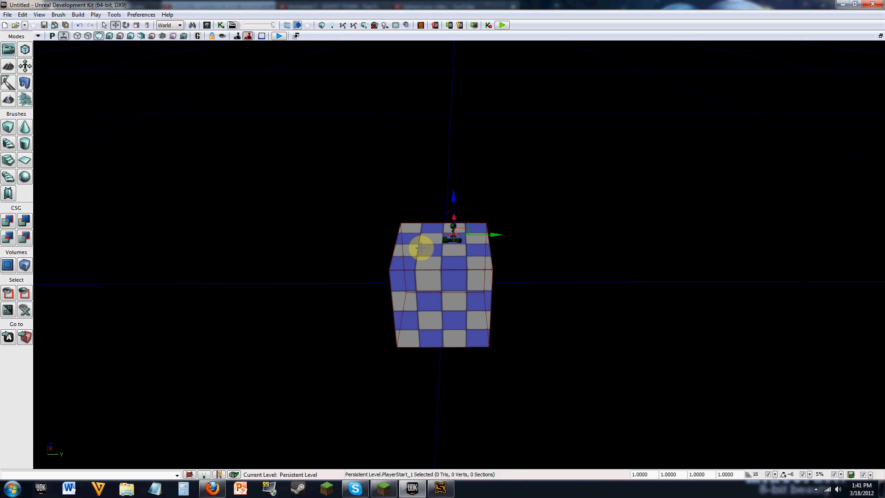
mouse_move(426, 246)
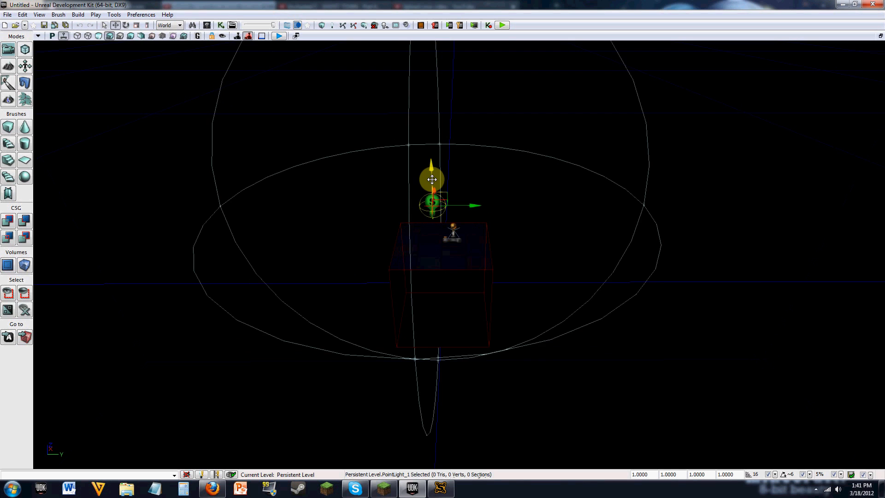
Step: Raise the new point light along its blue arrow to hover above the cube
left_click_drag(431, 180, 436, 192)
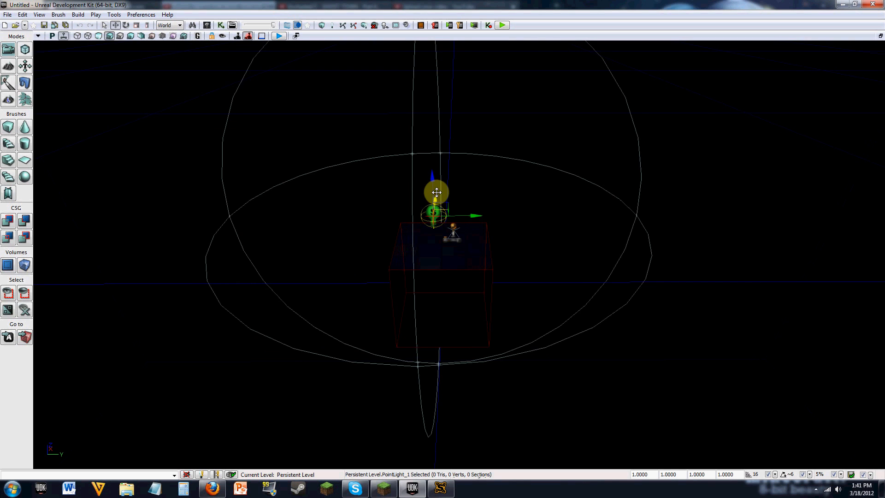
left_click_drag(436, 191, 488, 210)
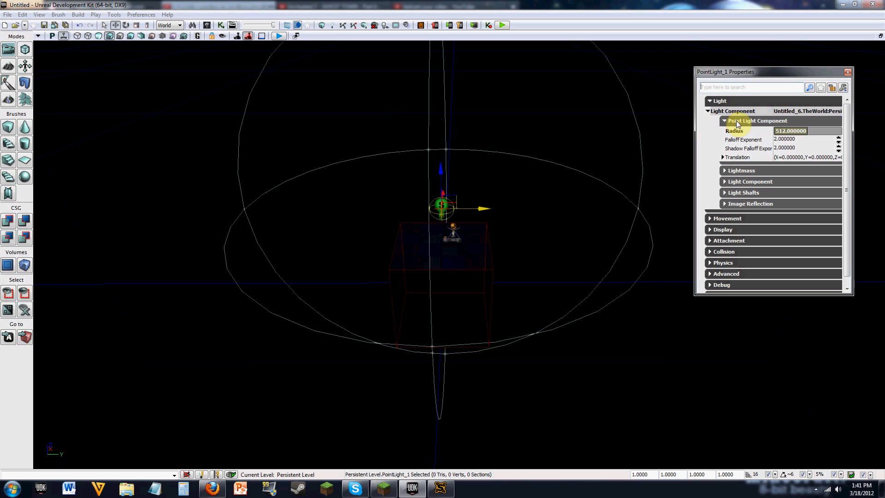
Step: Set the point light's colour to white by draining Saturation to 0 in Light Color
left_click(791, 130)
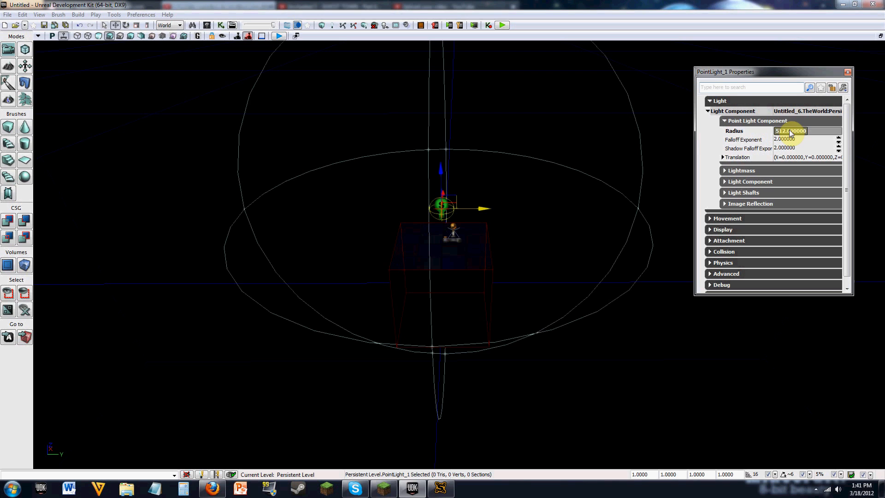
double_click(790, 130)
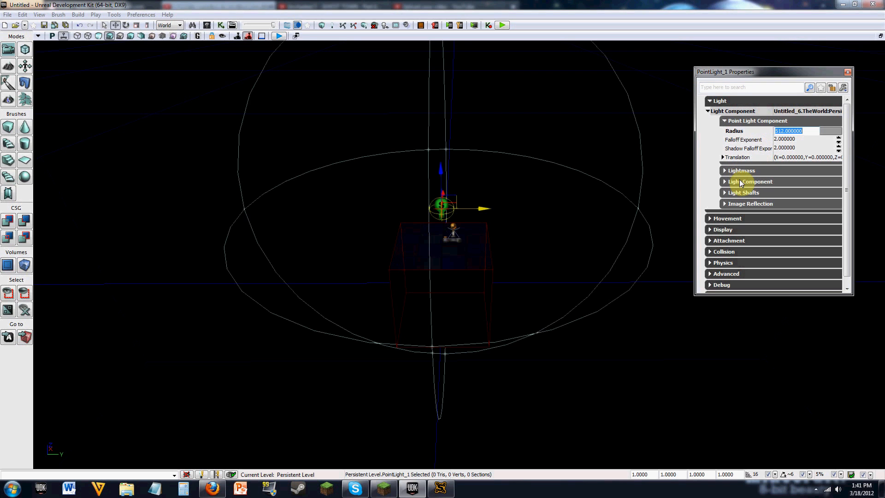
left_click(750, 182)
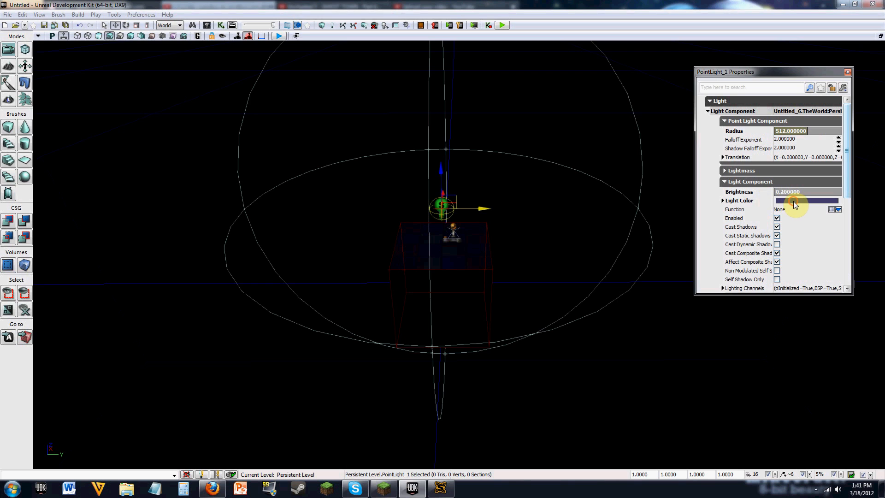
left_click(805, 201)
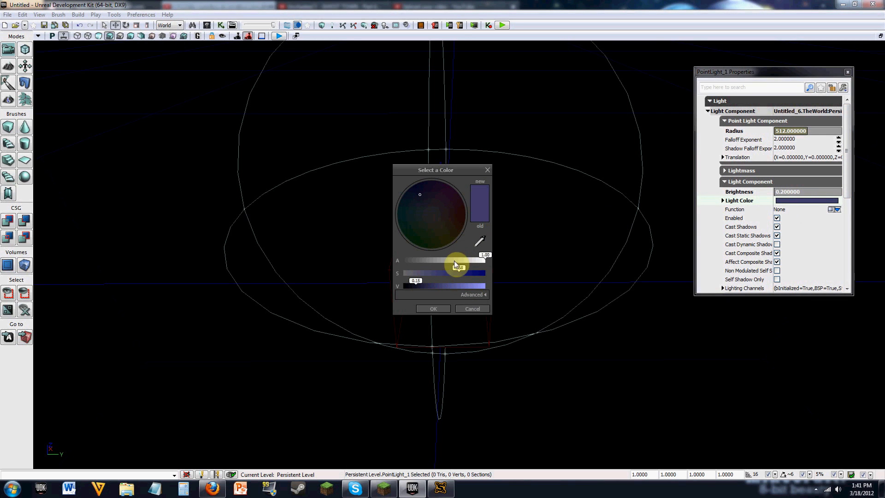
left_click_drag(457, 265, 454, 273)
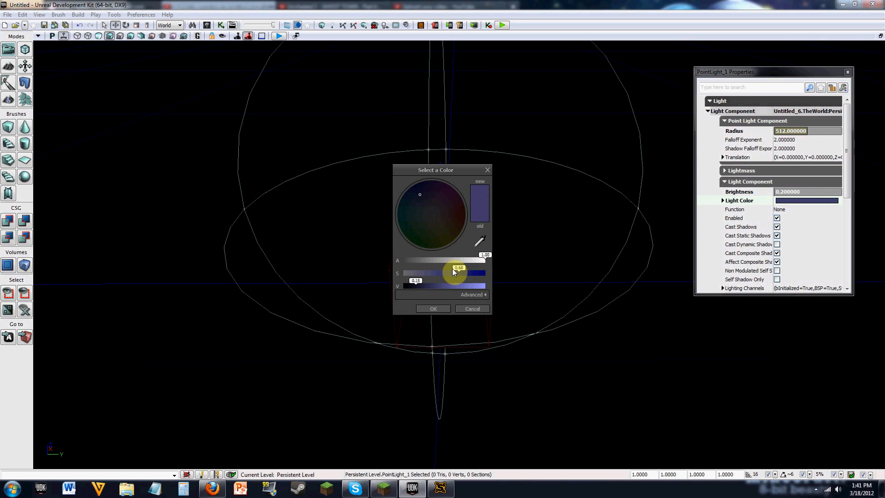
left_click_drag(454, 273, 494, 289)
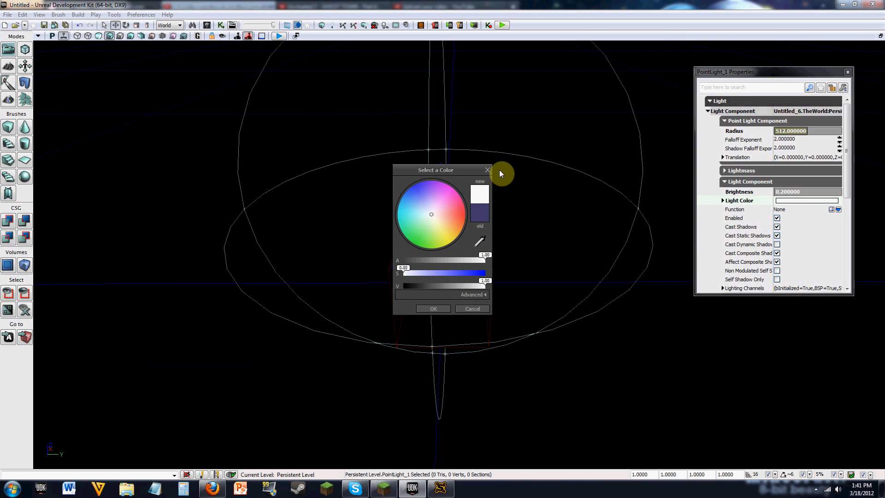
left_click(432, 309)
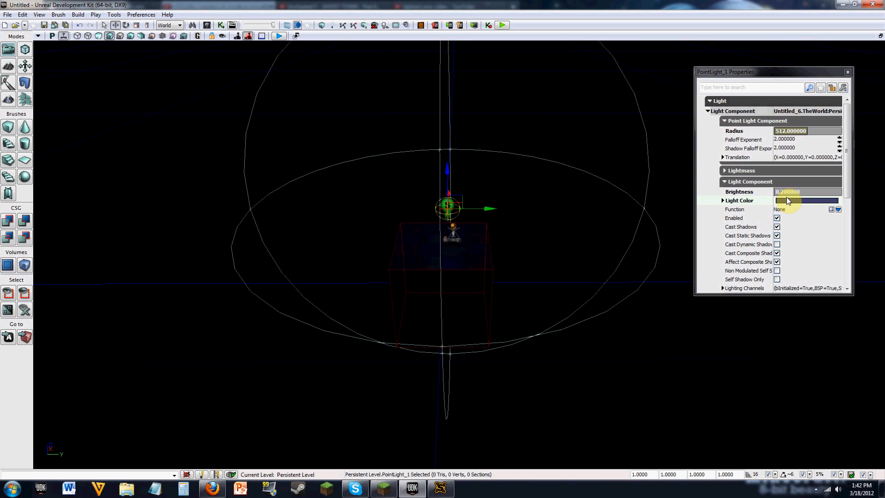
Step: Confirm the white light colour and close the PointLight_1 Properties window
left_click(804, 200)
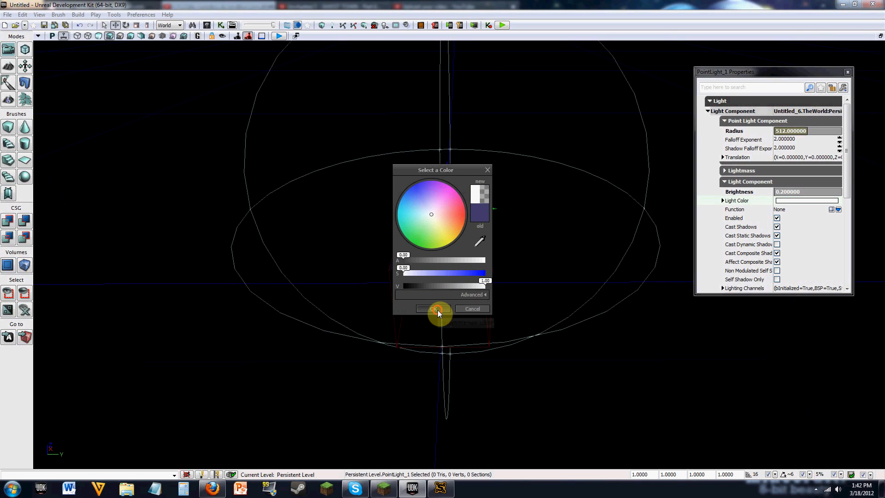
left_click(435, 309)
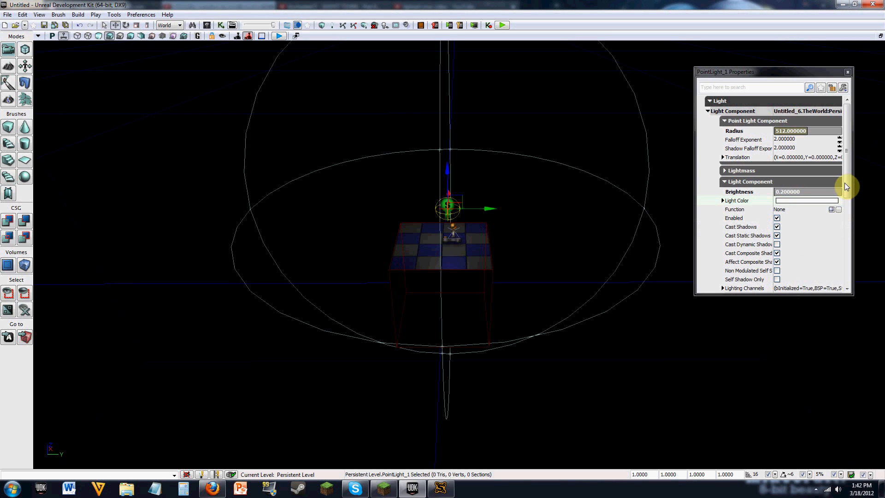
scroll("down", 3)
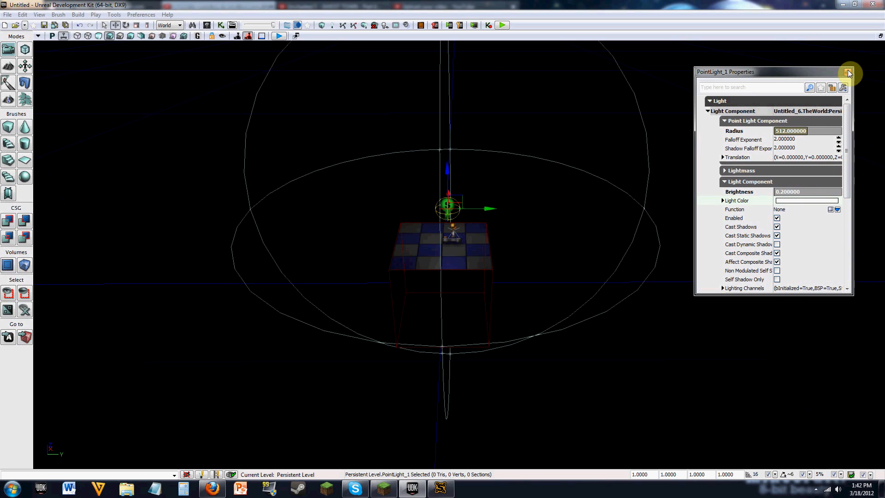
left_click(848, 72)
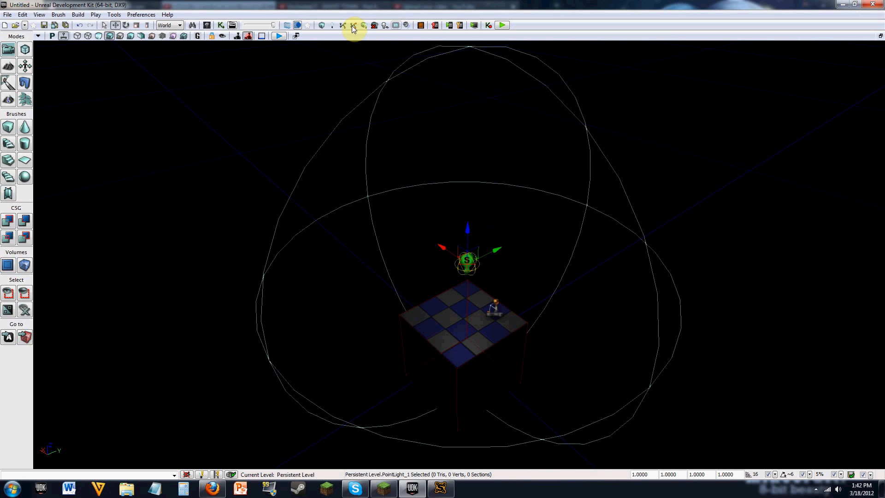
mouse_move(364, 28)
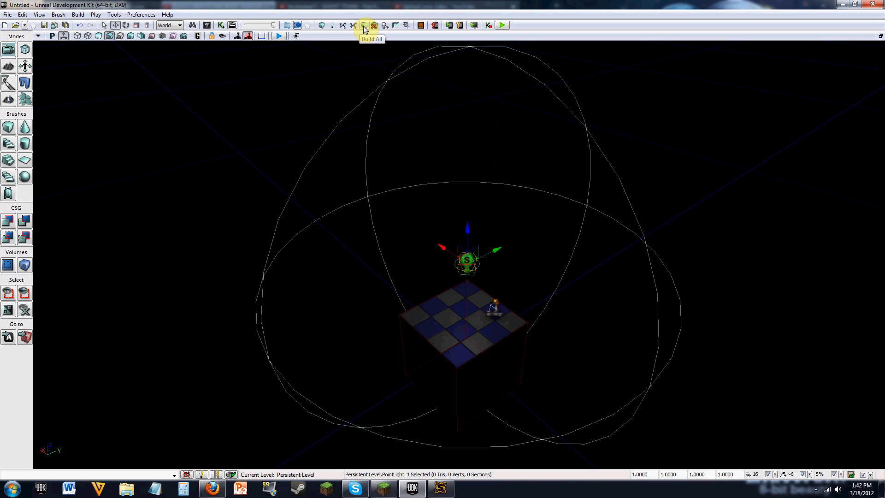
Step: Build All to rebuild geometry and lighting, then dismiss the Map Check report
left_click(363, 25)
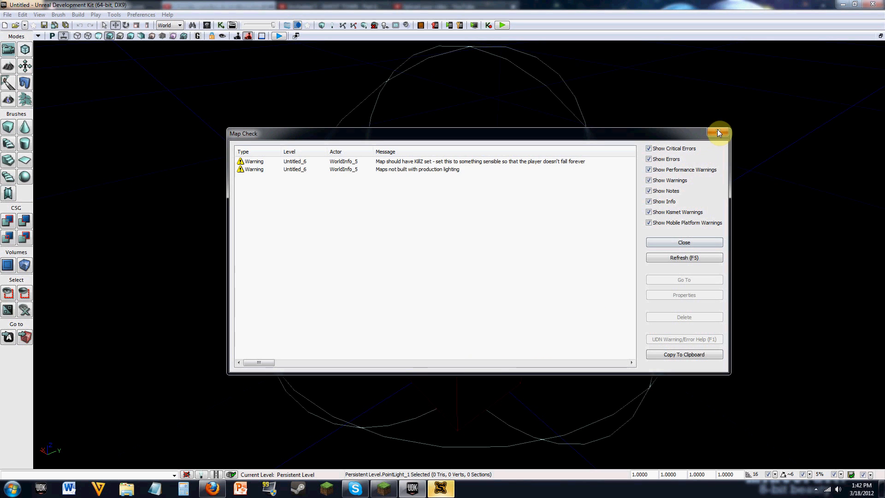
left_click(718, 133)
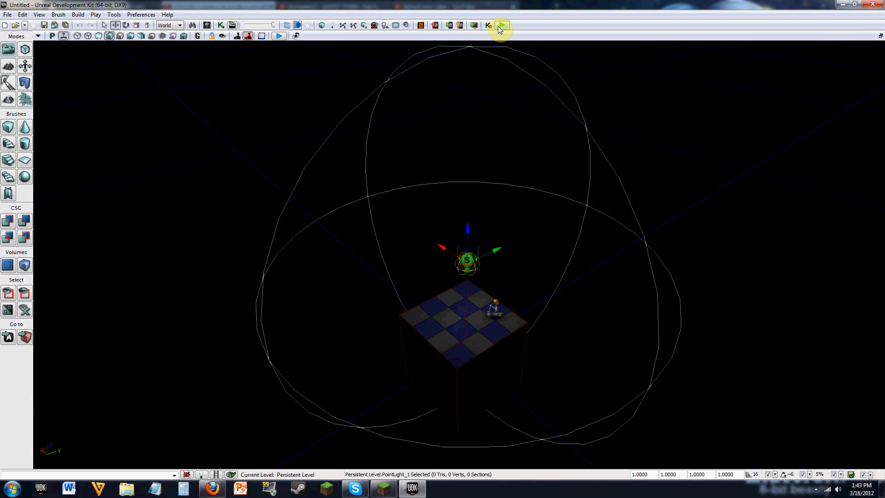
left_click(500, 26)
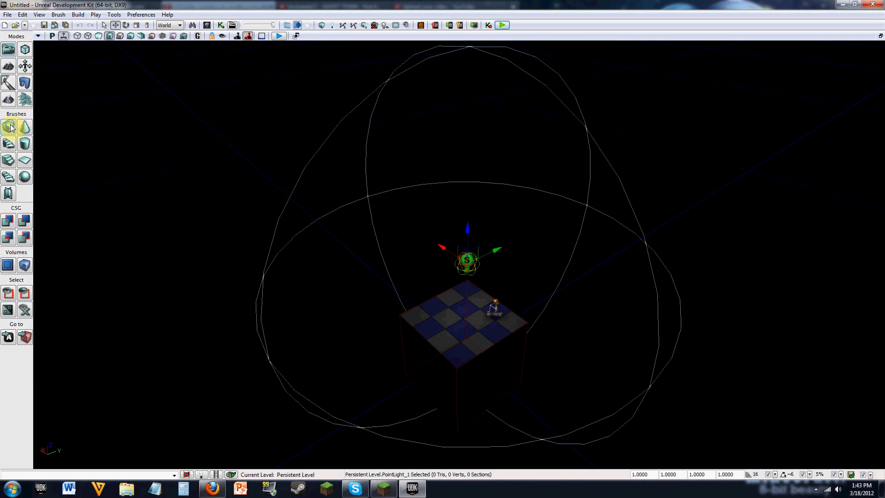
Step: Make the builder brush an eight-sided cone and bring up its Brush Builder - Cone settings
left_click(8, 128)
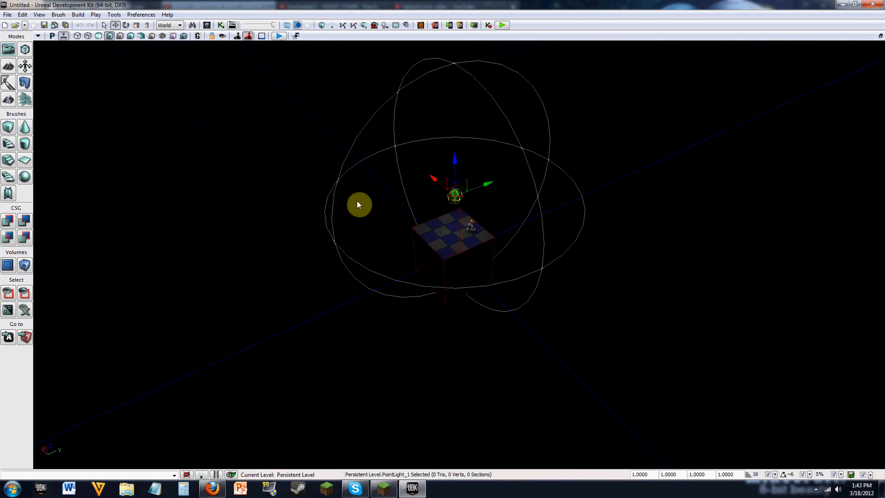
mouse_move(475, 267)
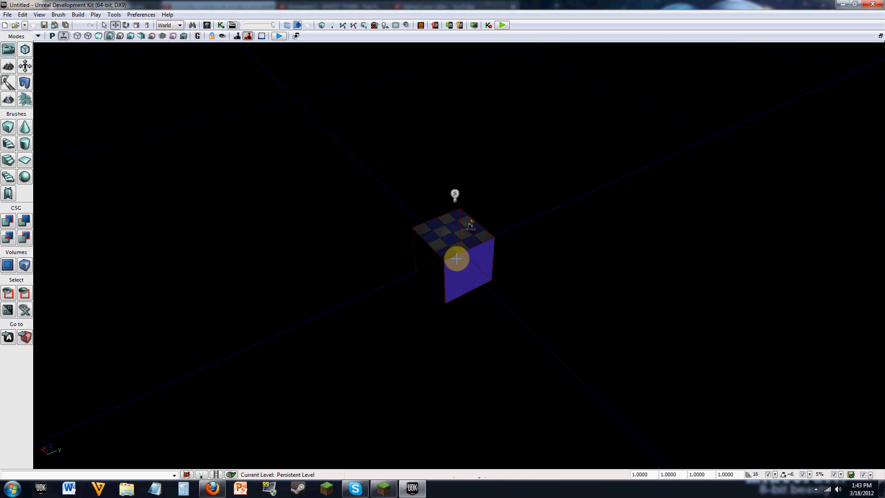
left_click(456, 258)
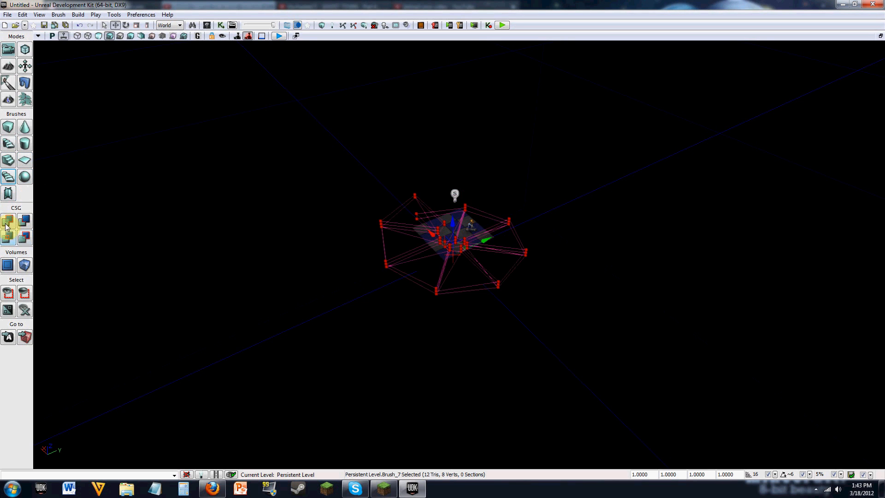
left_click(9, 220)
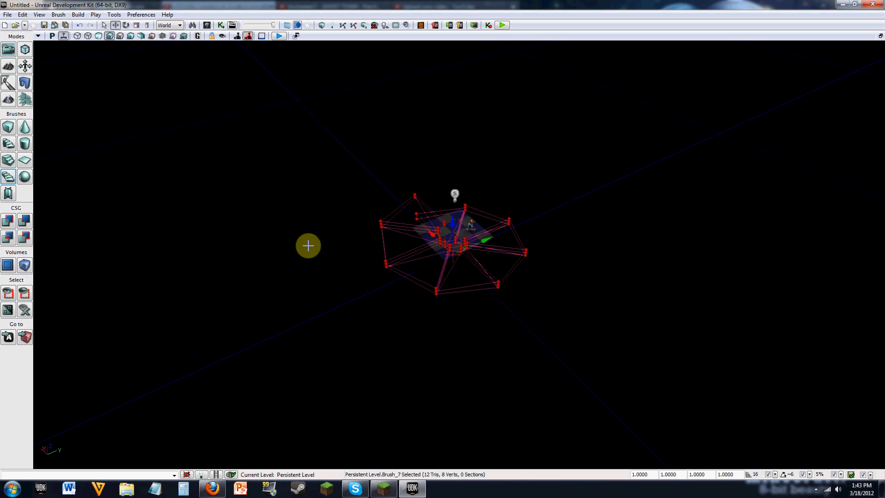
mouse_move(55, 257)
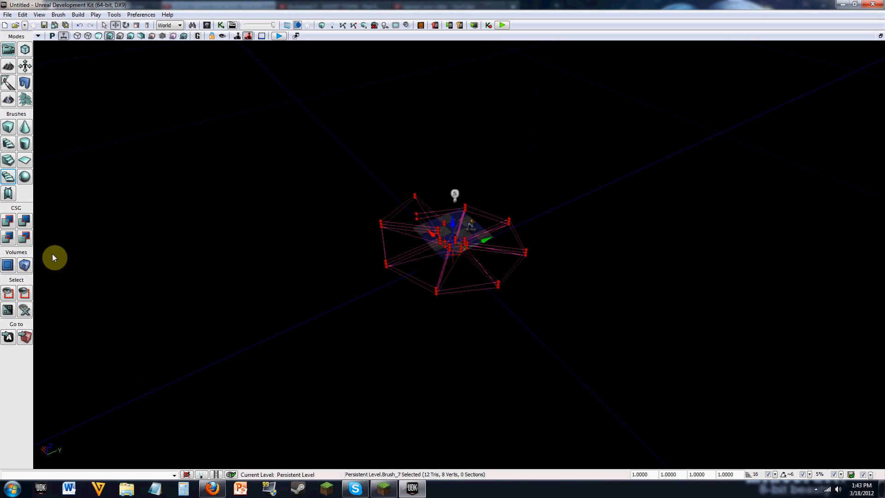
left_click(8, 127)
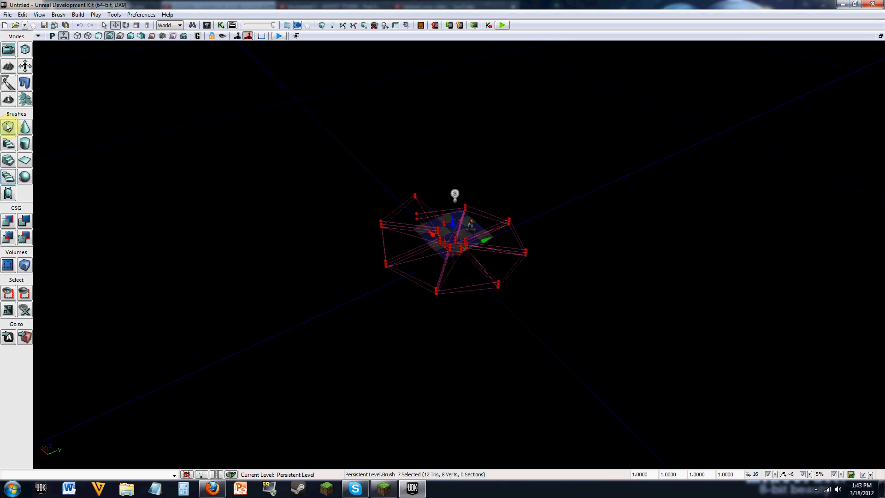
left_click(25, 127)
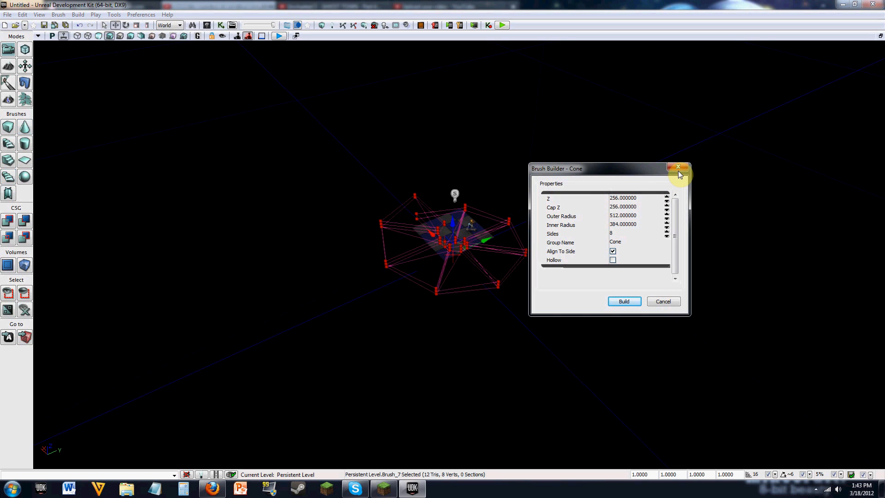
Step: Build a hollow 5000×5000×5000 cube builder brush with 20-unit walls
left_click(679, 168)
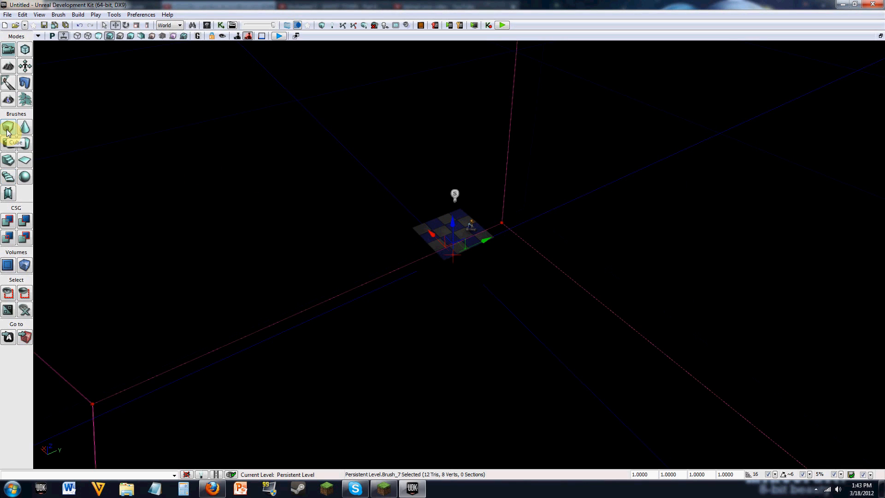
left_click(8, 127)
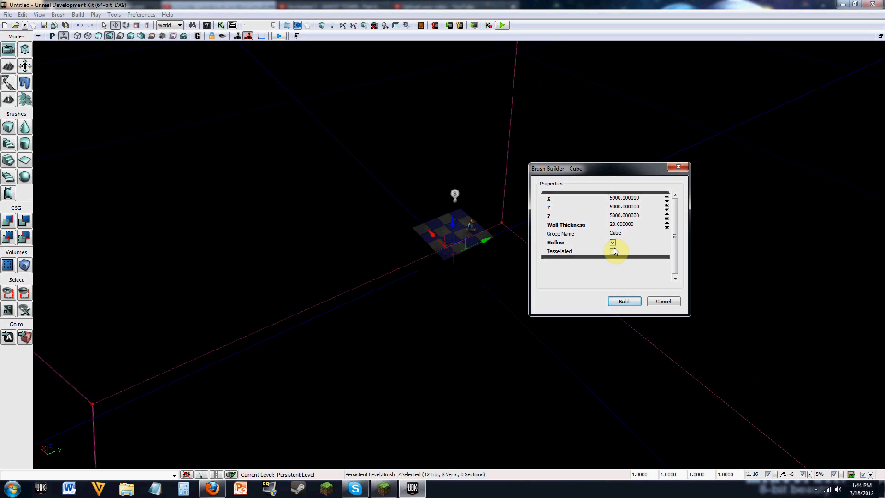
left_click(625, 300)
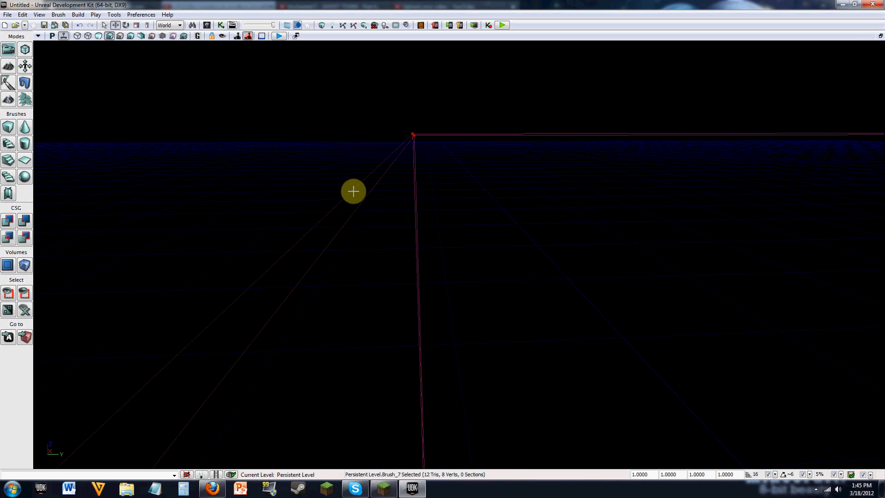
mouse_move(346, 205)
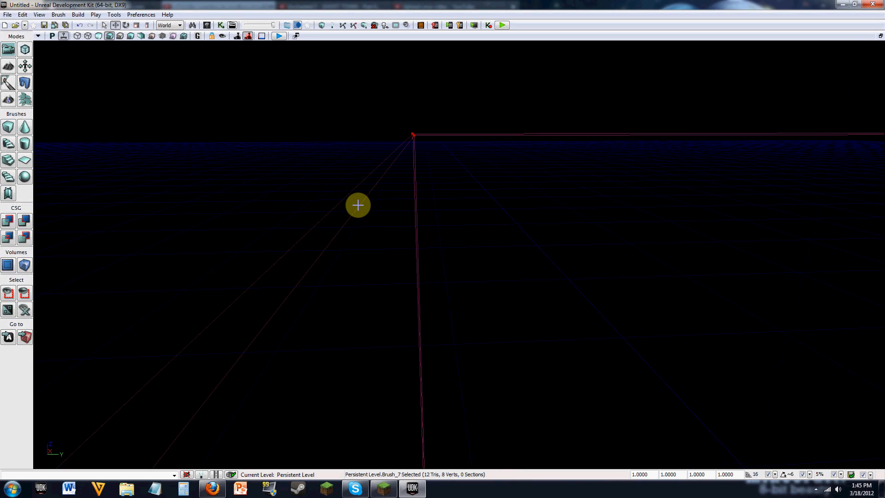
mouse_move(388, 207)
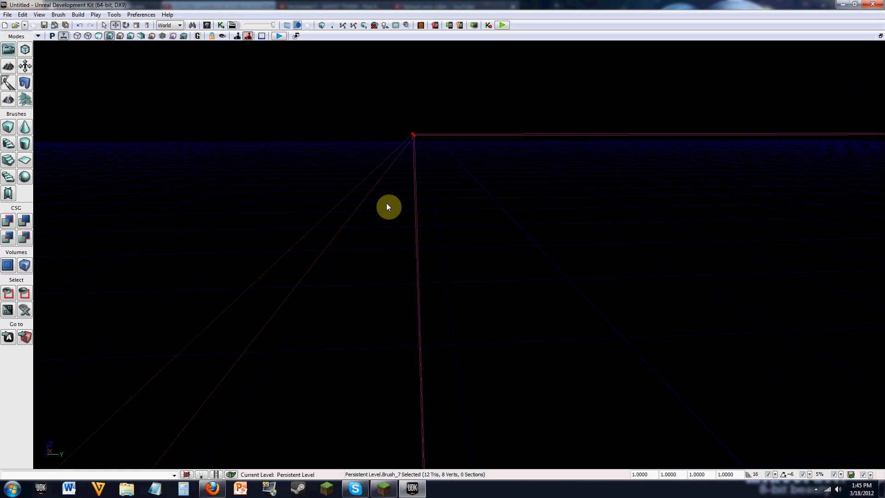
Step: Orbit the viewport to see the whole large cube brush around the floor
left_click_drag(388, 206, 452, 255)
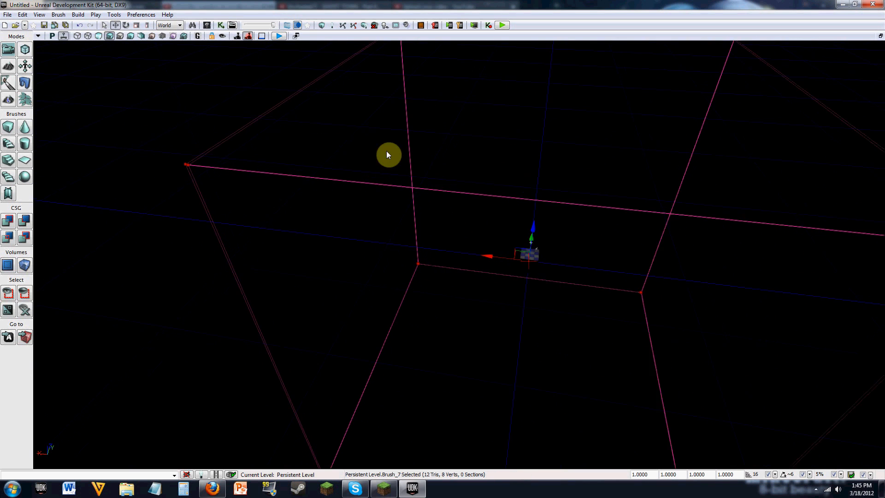
left_click_drag(389, 155, 577, 294)
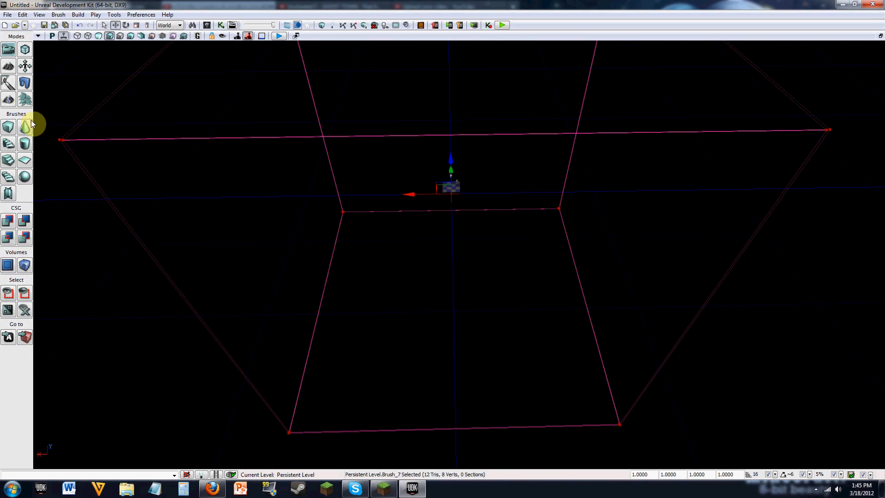
Step: Give the 5000-unit cube brush Wall Thickness 100 and tick Hollow
left_click(8, 128)
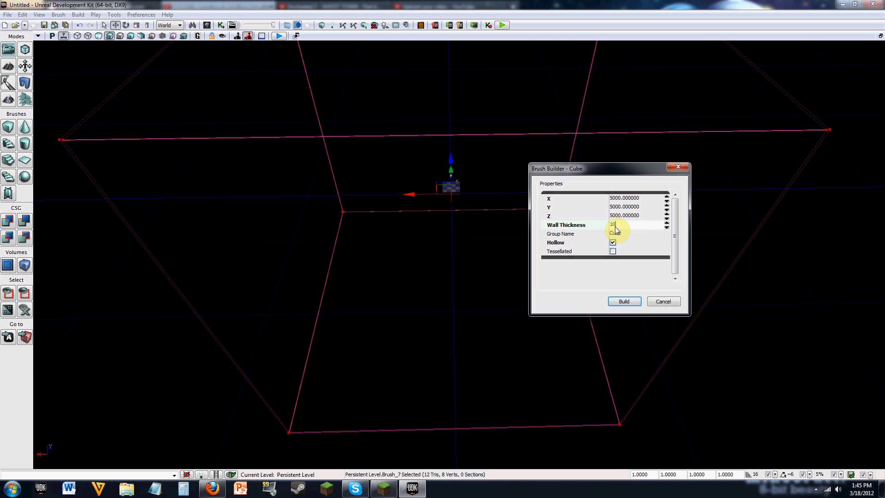
type("100")
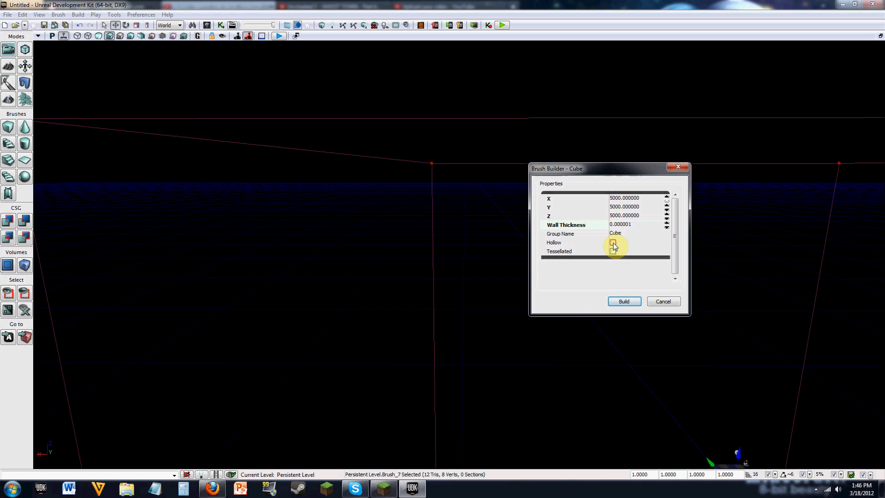
left_click(612, 243)
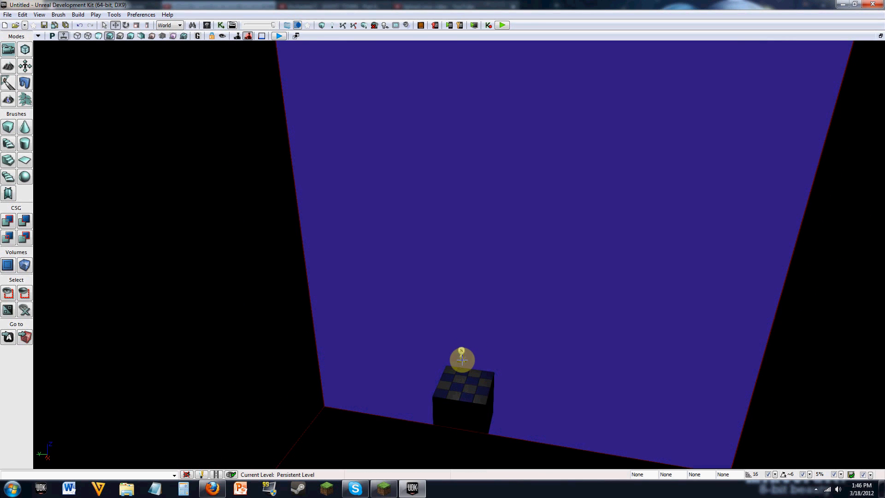
Step: Select the point light above the block and bring up its actor options
left_click(462, 359)
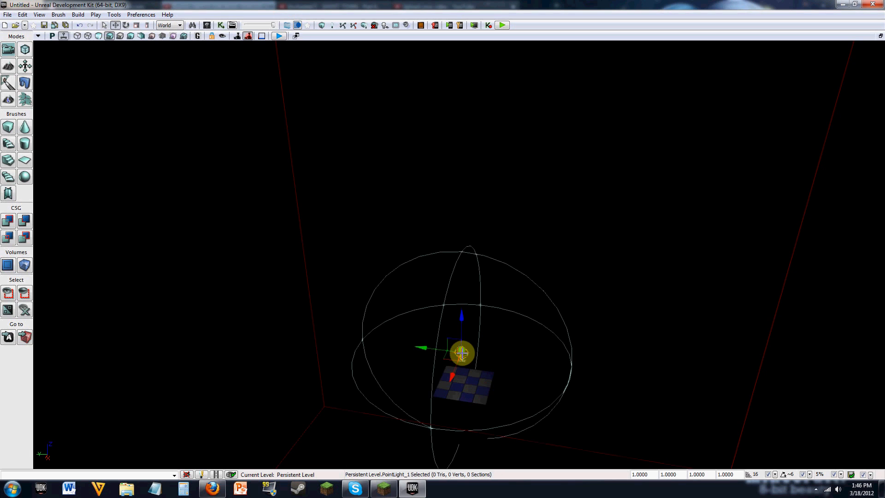
right_click(462, 353)
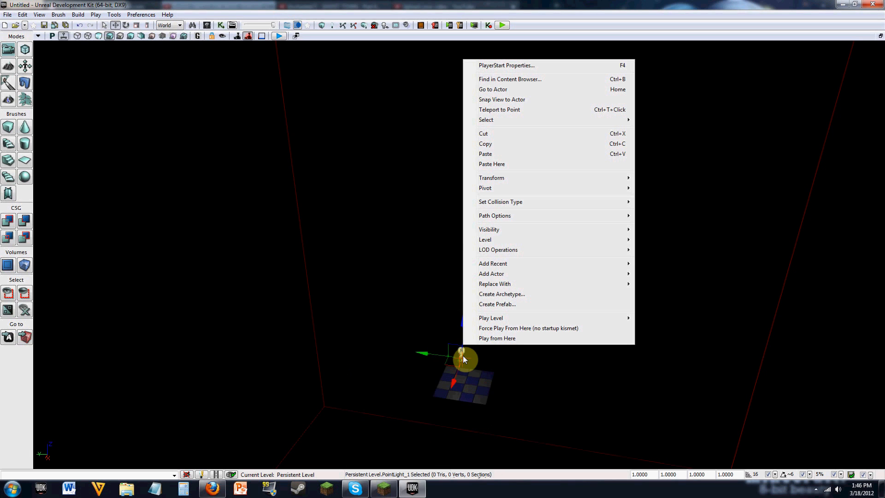
mouse_move(456, 274)
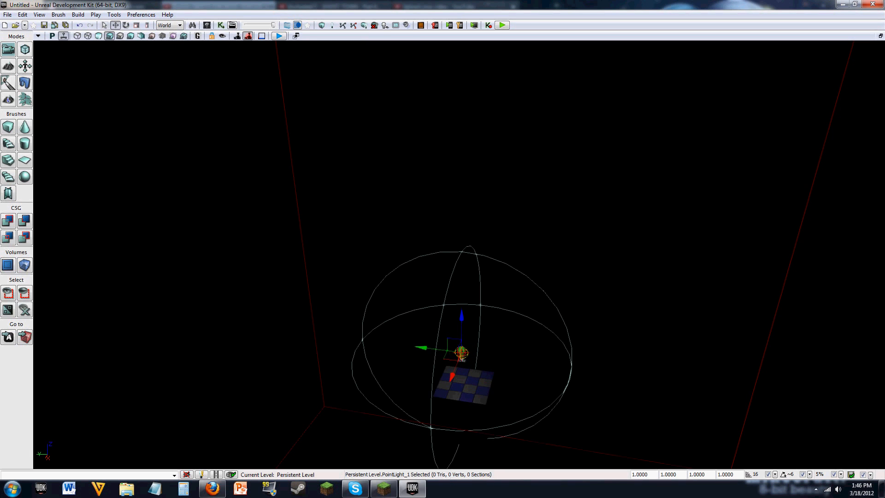
Step: Set the point light's Radius to 500 in PointLight Properties
right_click(461, 354)
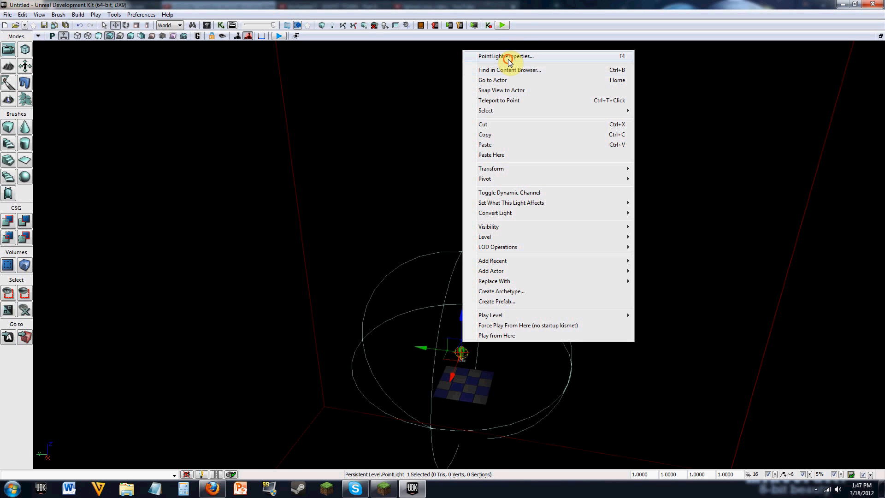
left_click(504, 56)
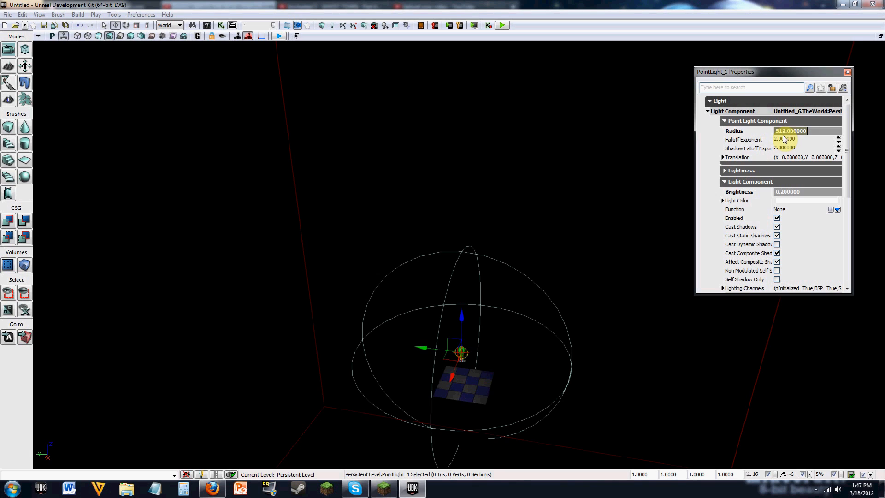
left_click(790, 131)
type("500")
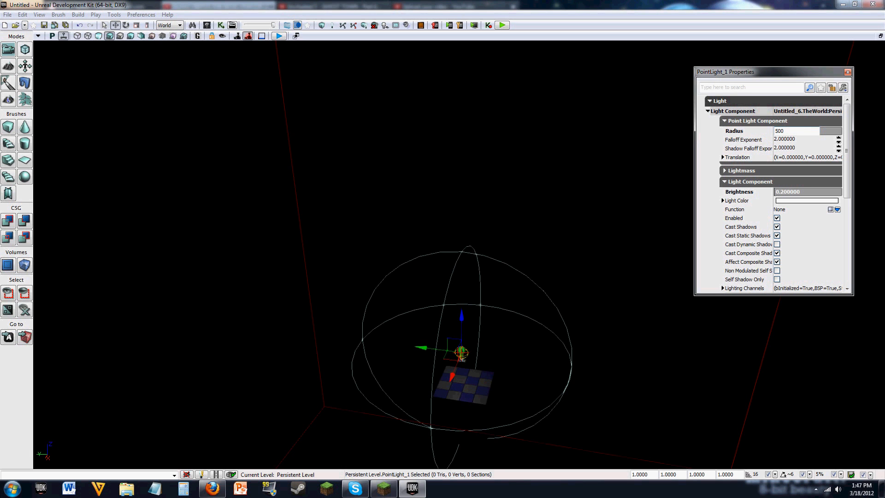
left_click(791, 130)
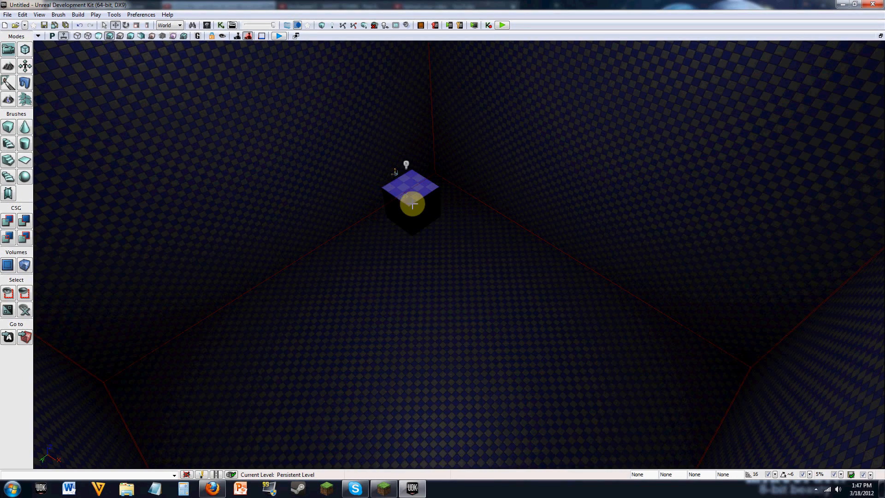
mouse_move(455, 358)
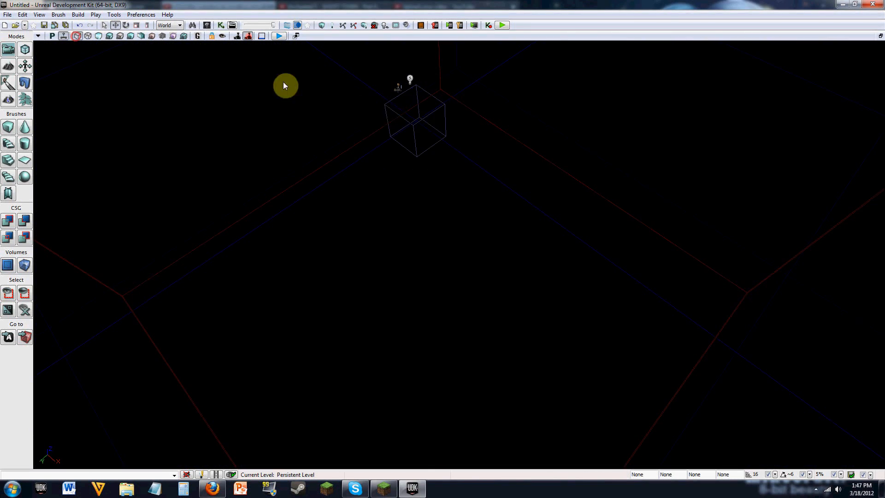
left_click(418, 121)
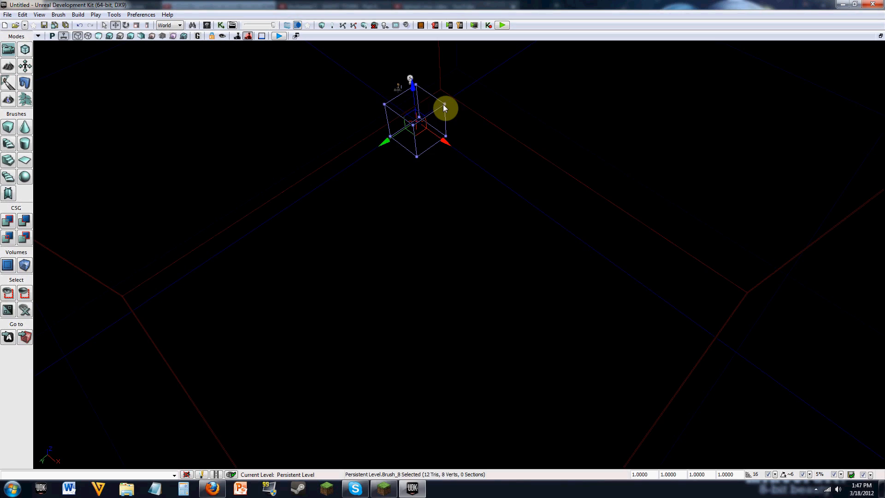
left_click(99, 36)
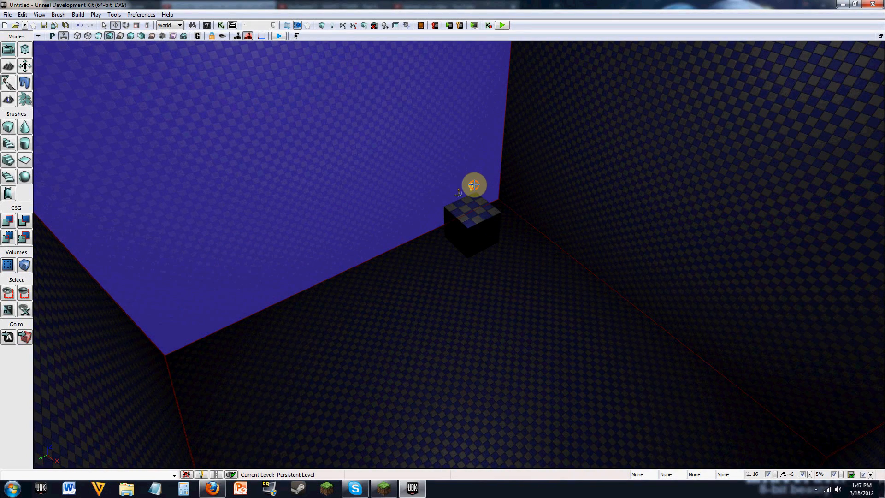
Step: Select the PlayerStart and turn its yaw to about 90 degrees with the rotate widget
left_click(473, 186)
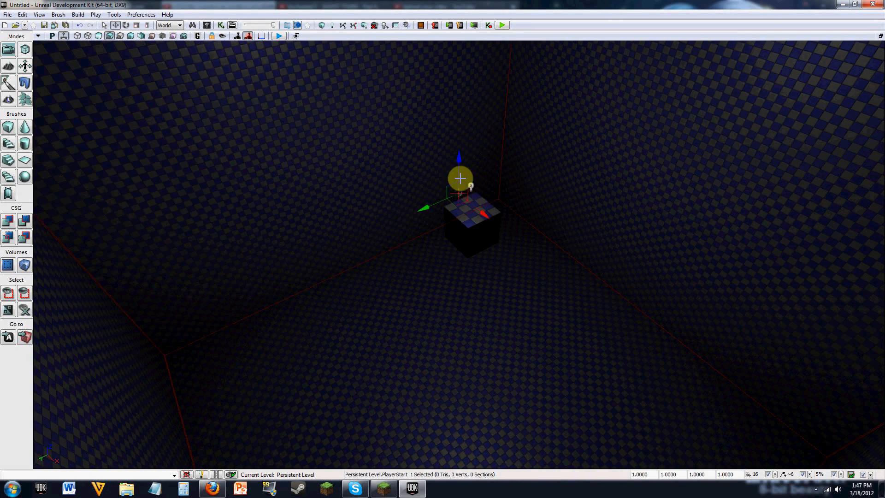
left_click_drag(460, 180, 458, 351)
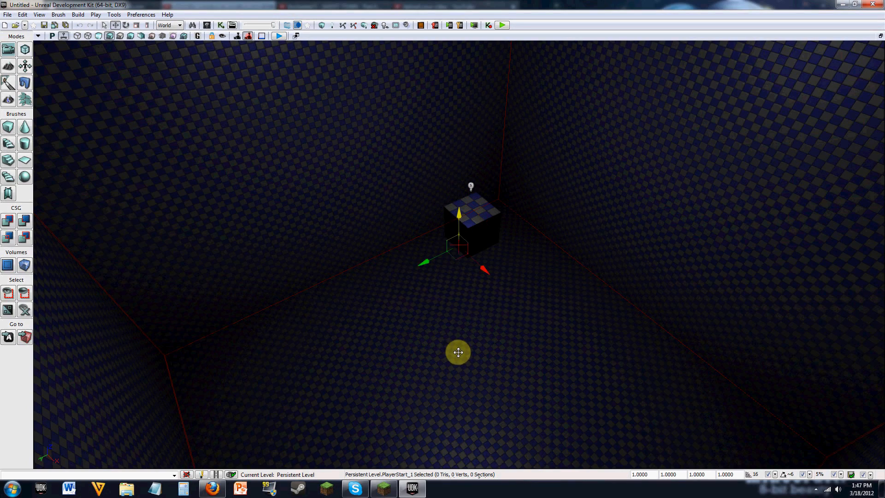
left_click_drag(458, 353, 407, 197)
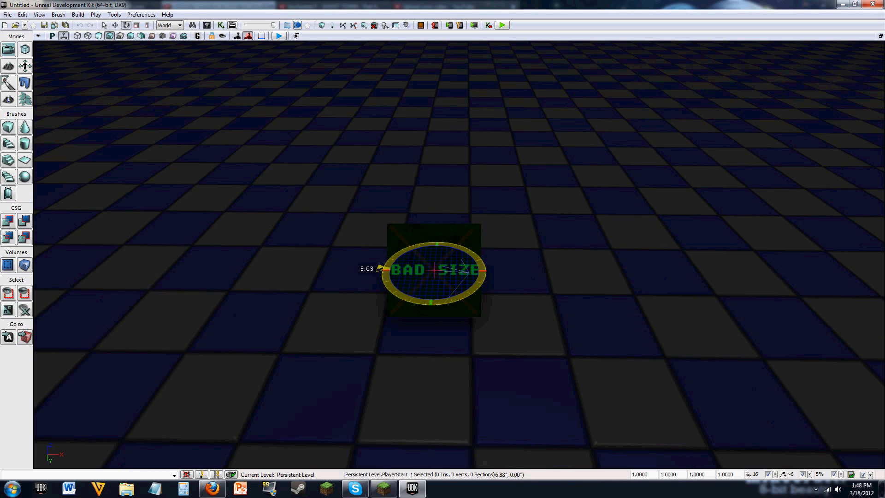
left_click_drag(381, 268, 437, 237)
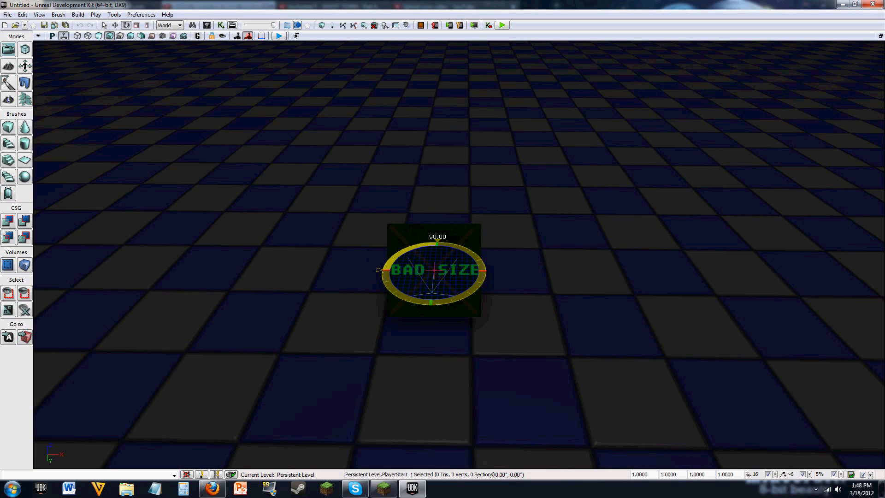
left_click_drag(437, 240, 378, 268)
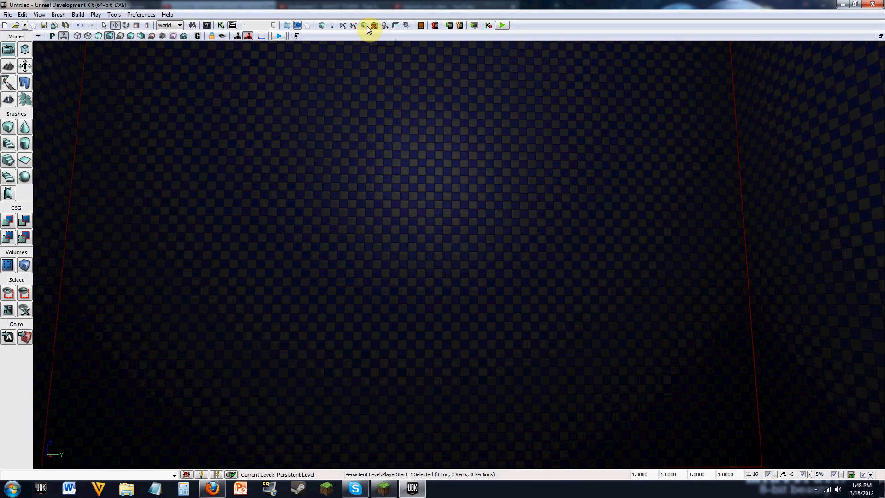
Step: Start a Lightmass lighting build from the toolbar
left_click(365, 25)
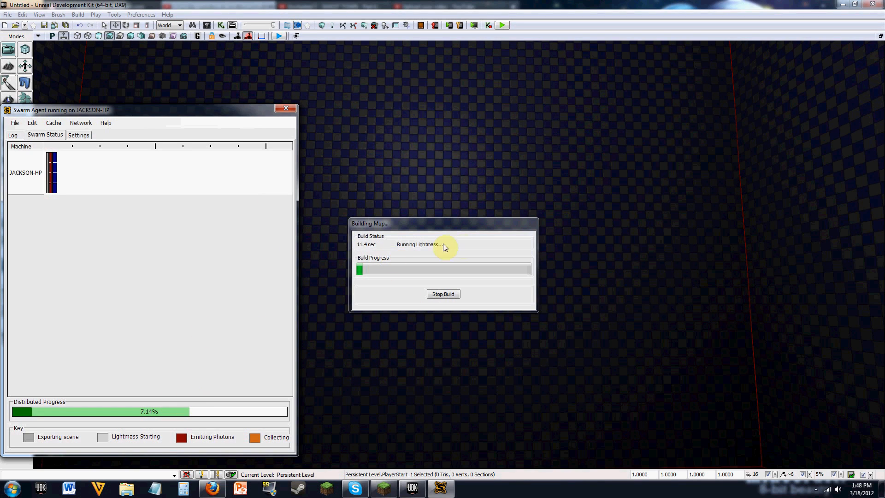
mouse_move(529, 243)
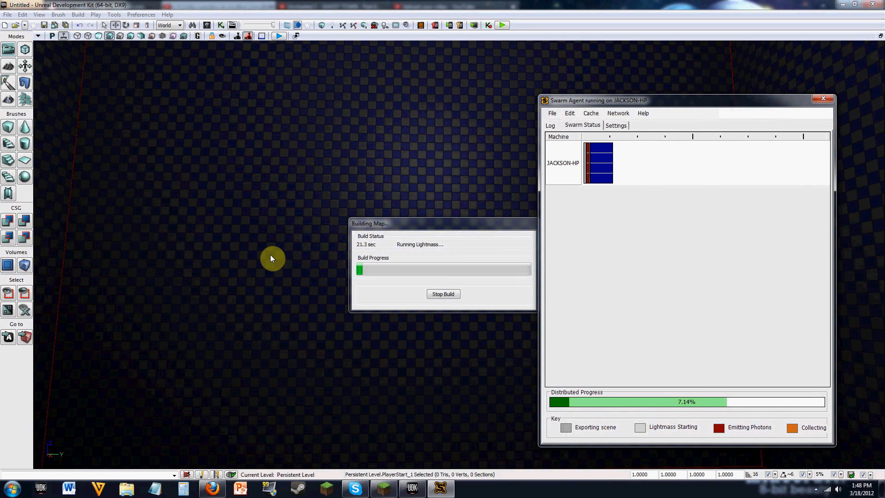
mouse_move(273, 239)
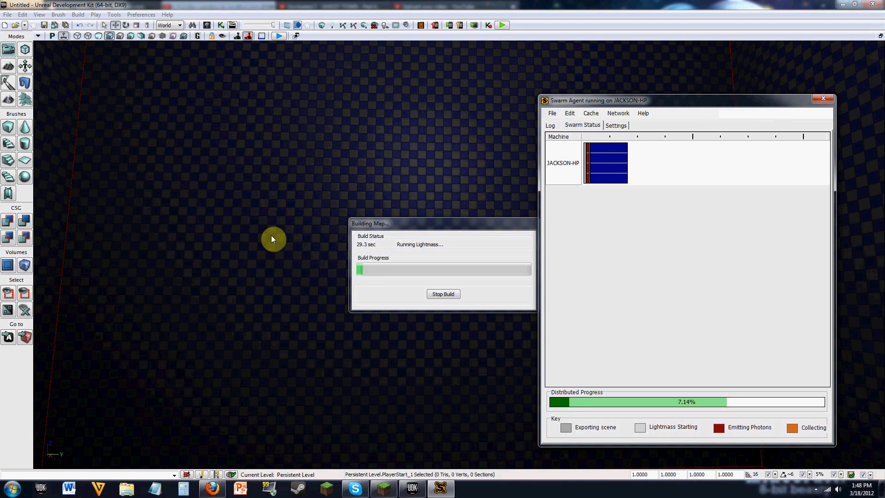
mouse_move(25, 265)
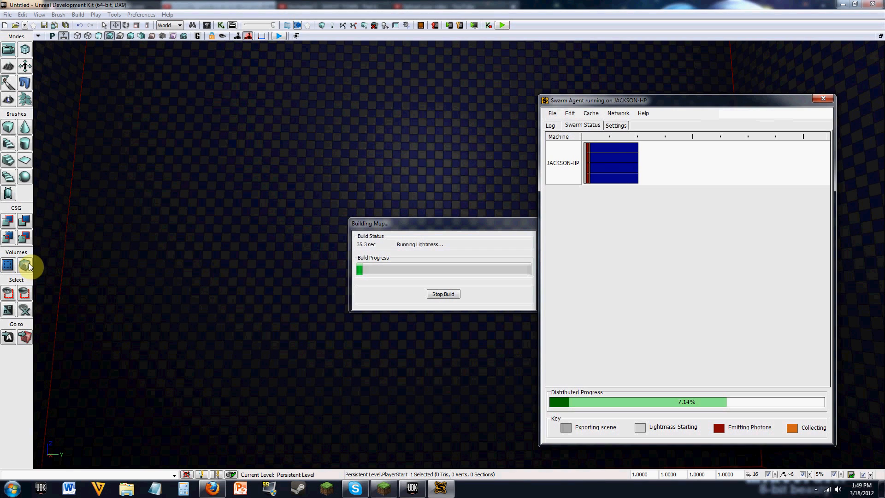
mouse_move(91, 115)
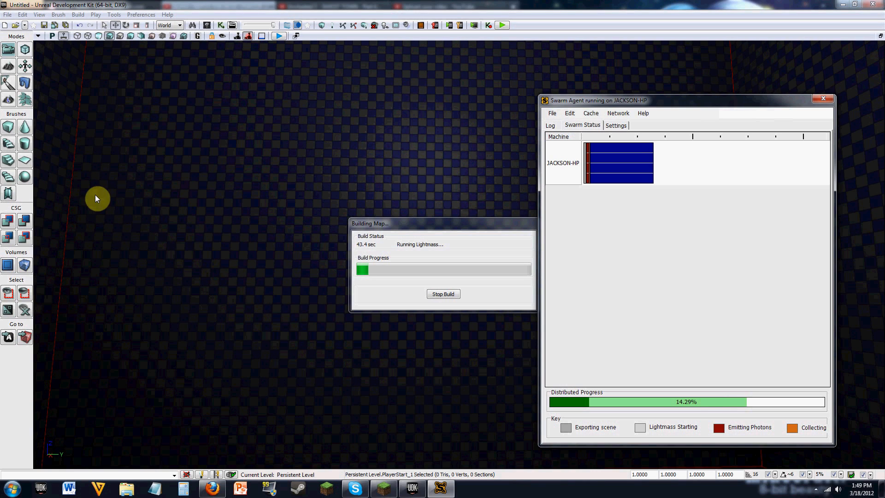
mouse_move(183, 132)
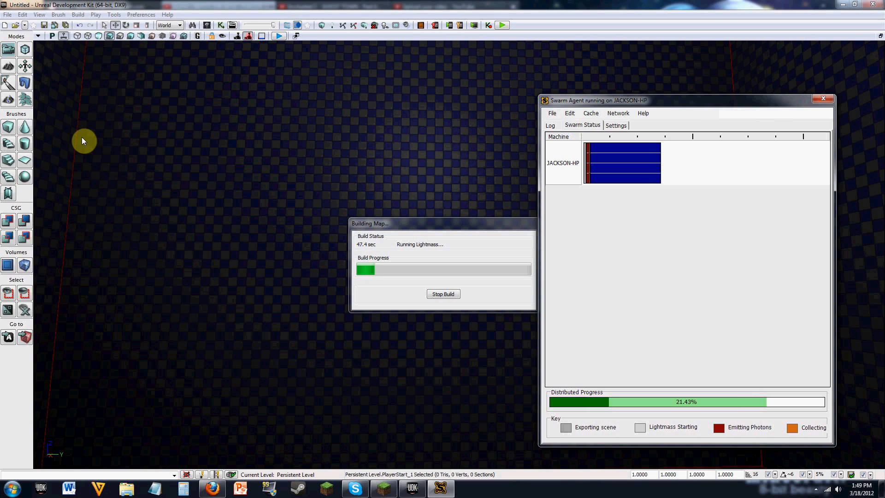
mouse_move(163, 248)
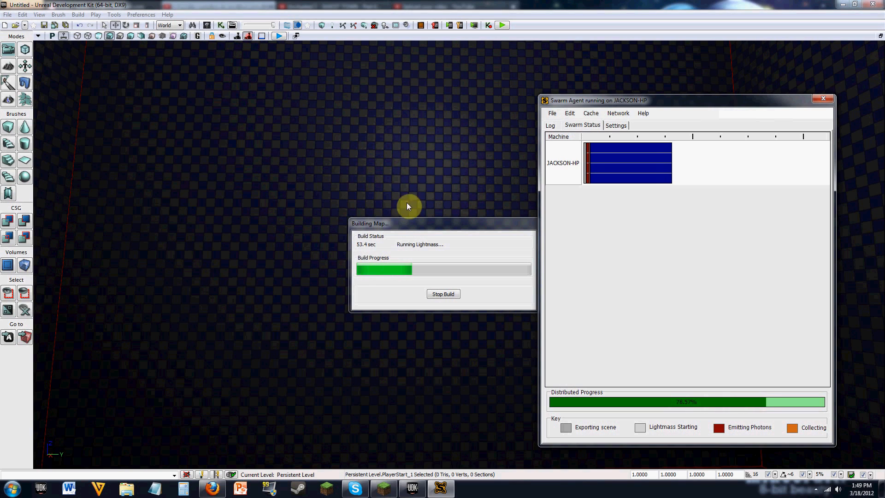
mouse_move(296, 197)
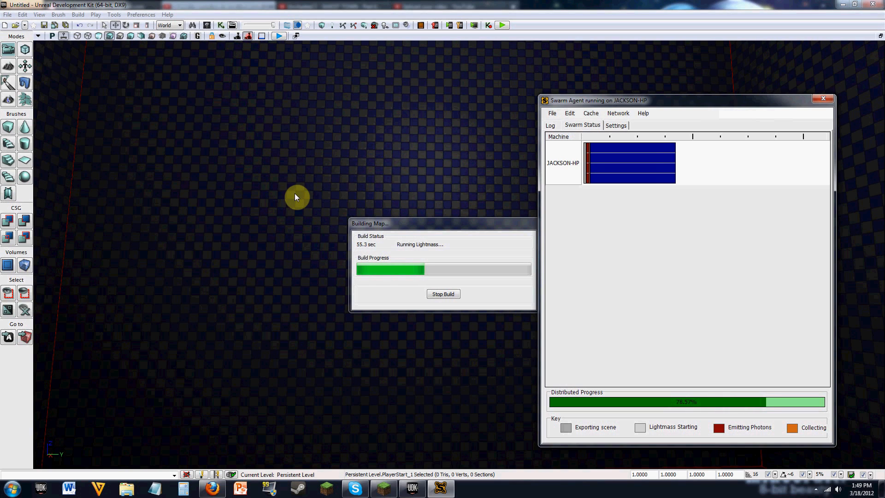
mouse_move(335, 202)
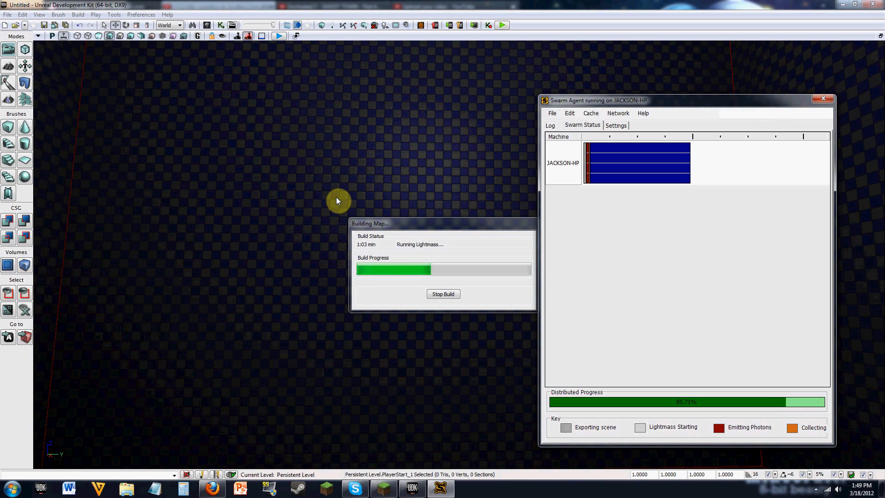
mouse_move(280, 195)
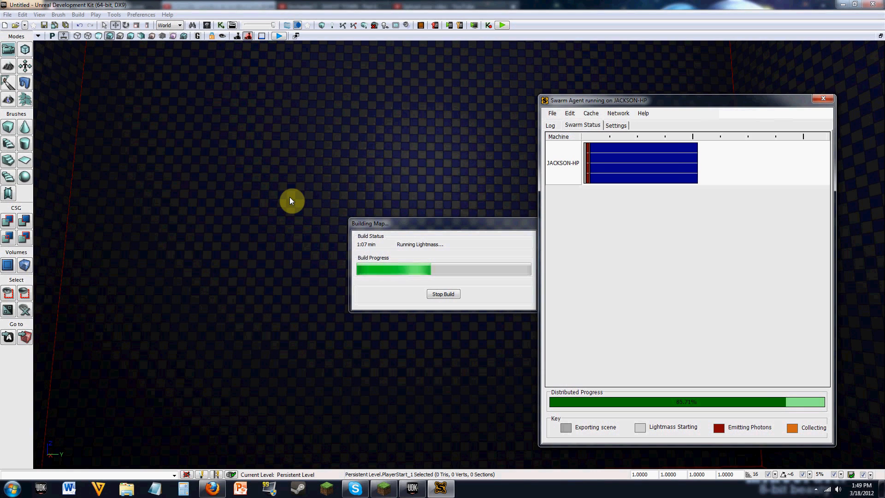
mouse_move(265, 158)
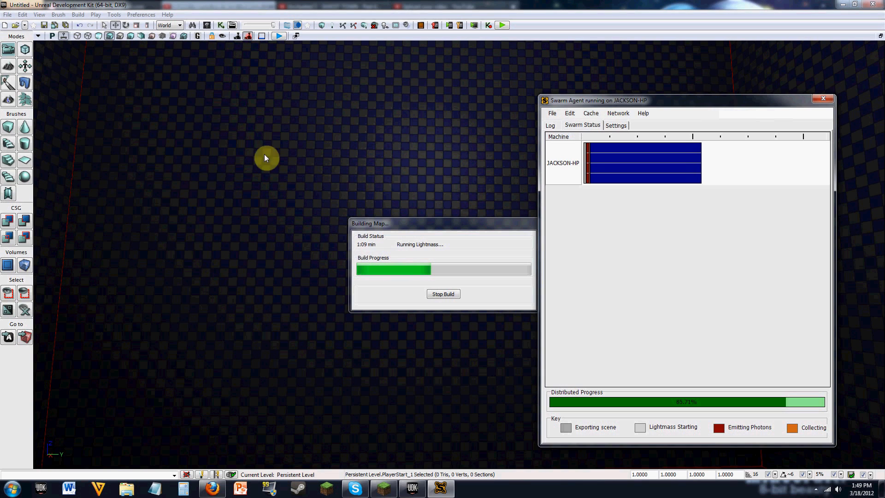
mouse_move(303, 208)
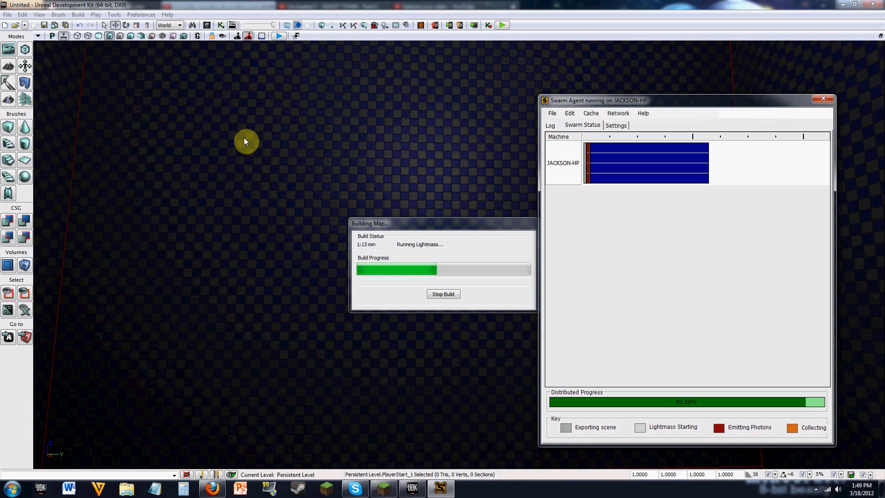
mouse_move(269, 163)
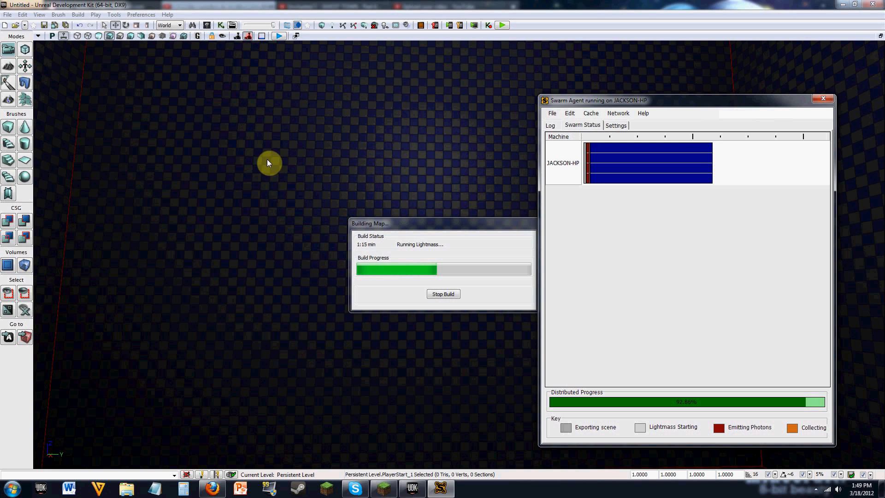
mouse_move(404, 206)
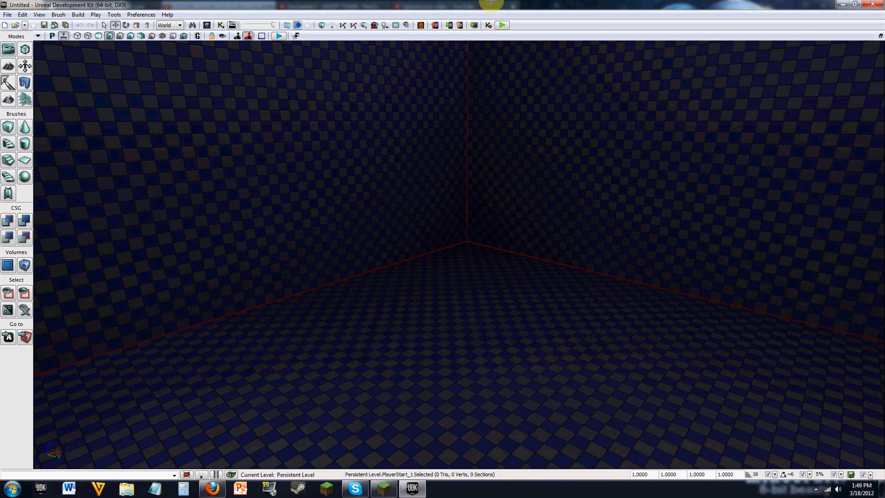
Step: Clear the viewport selection after the Lightmass build finishes
left_click(502, 25)
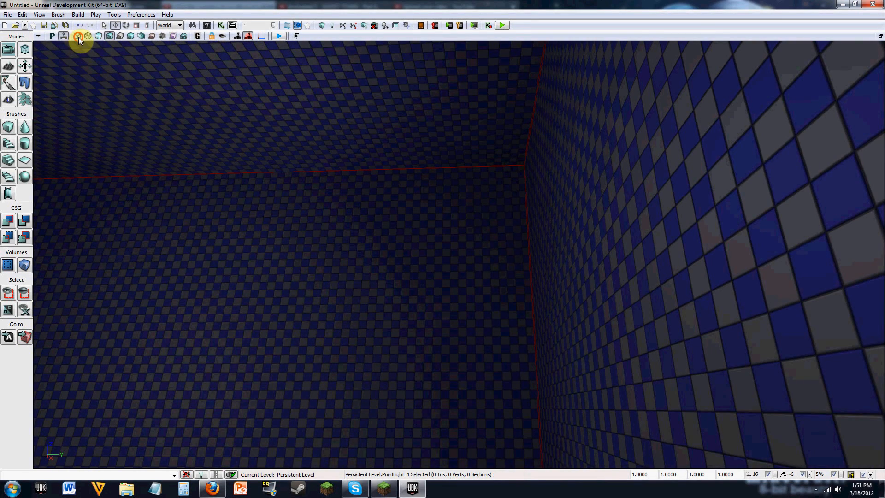
left_click(64, 36)
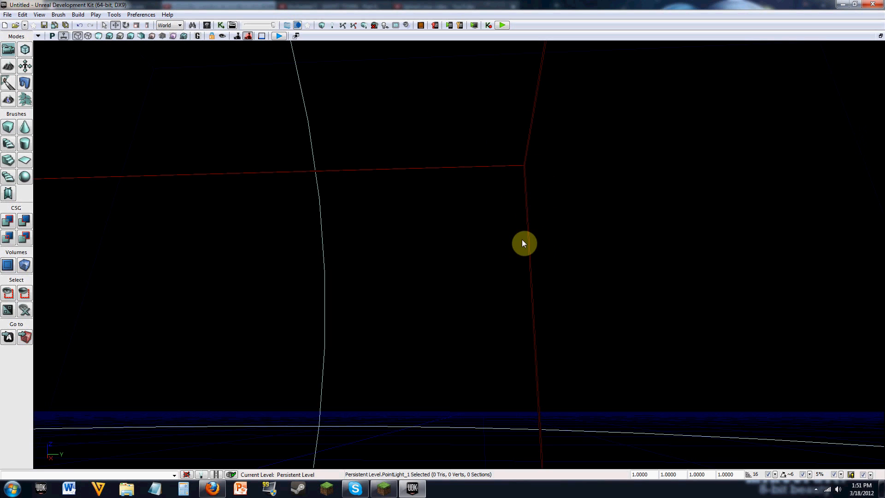
mouse_move(319, 89)
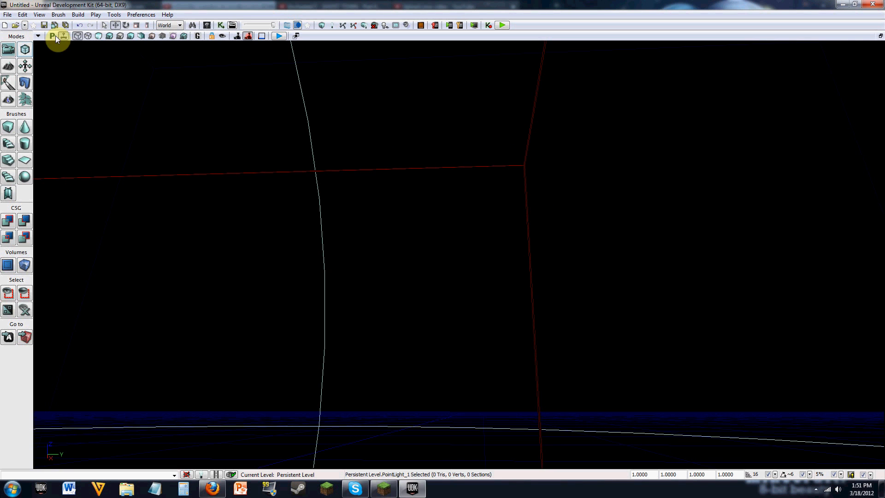
left_click(51, 36)
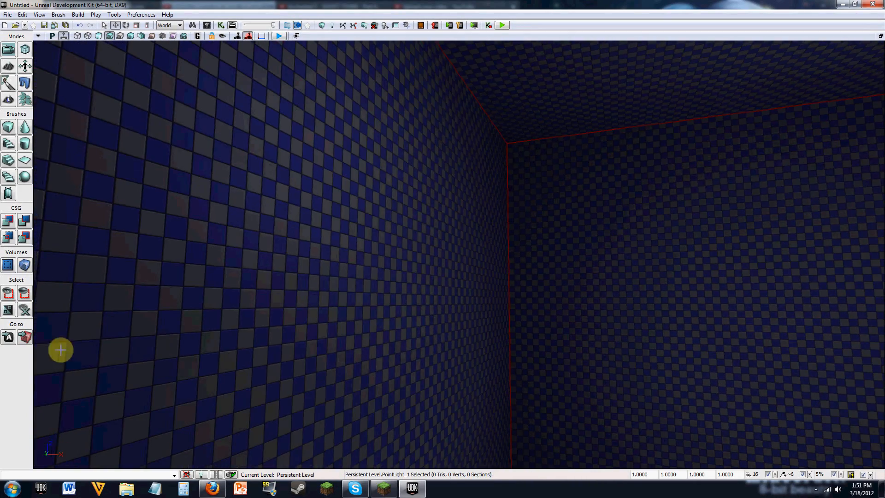
mouse_move(25, 266)
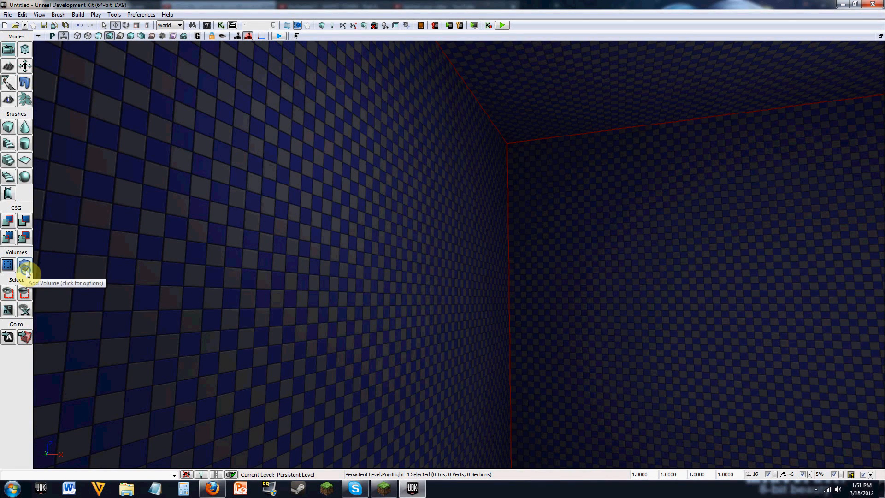
Step: Bring up the Add Volume list of volume types
left_click(25, 266)
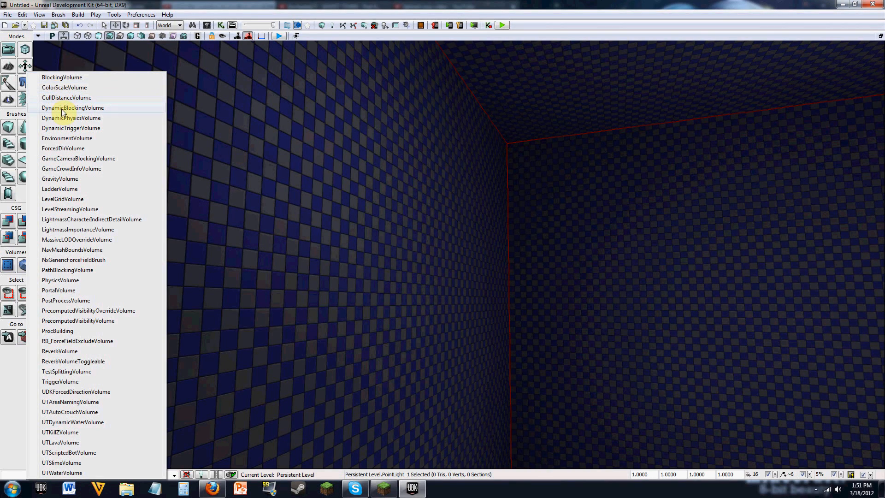
mouse_move(82, 116)
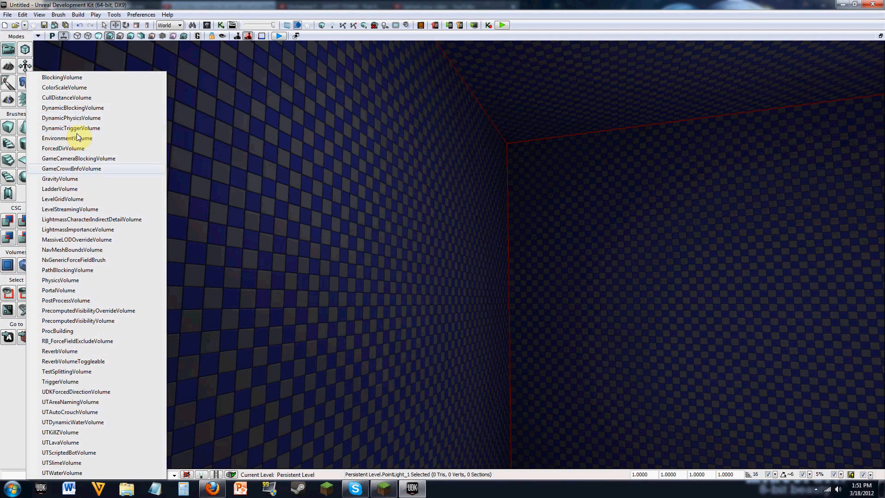
mouse_move(63, 200)
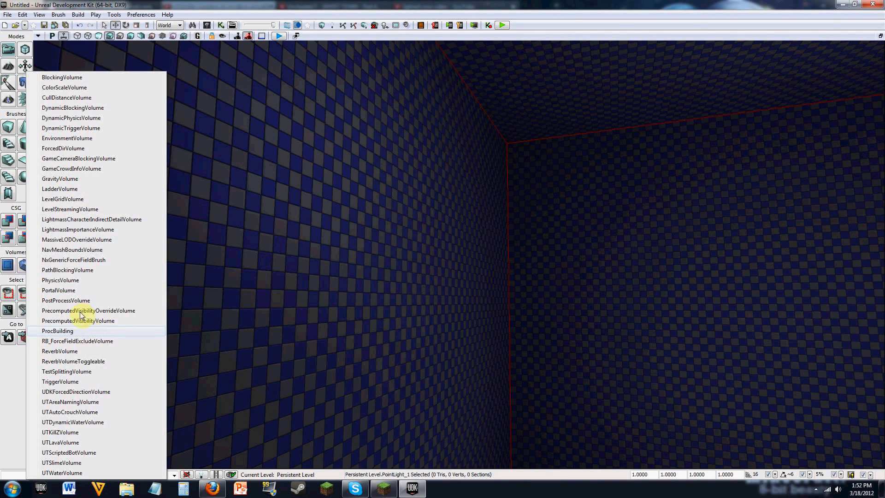
mouse_move(67, 299)
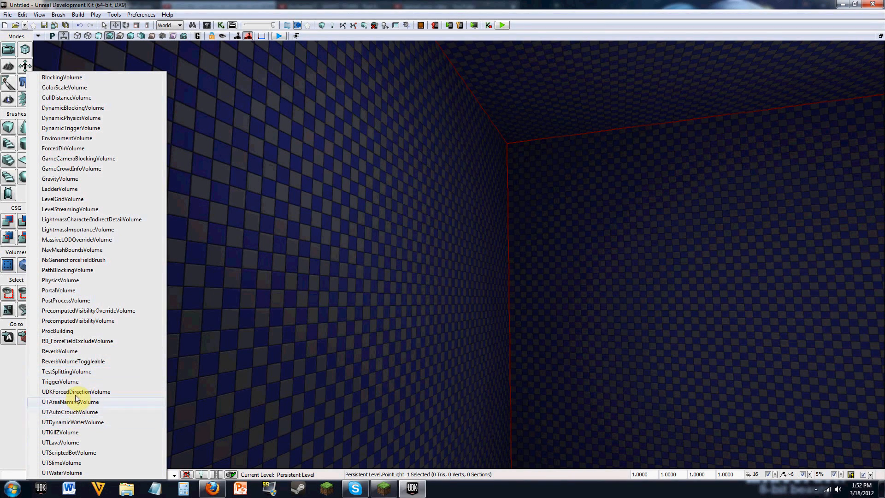
mouse_move(69, 260)
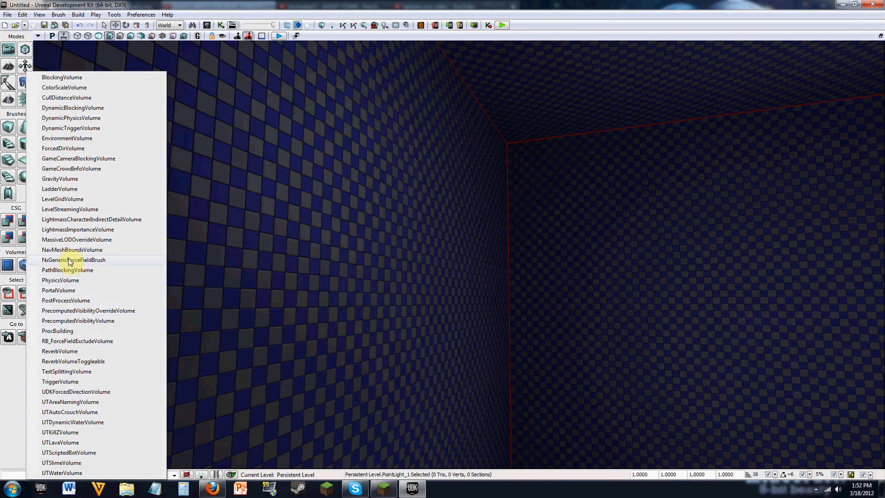
mouse_move(69, 232)
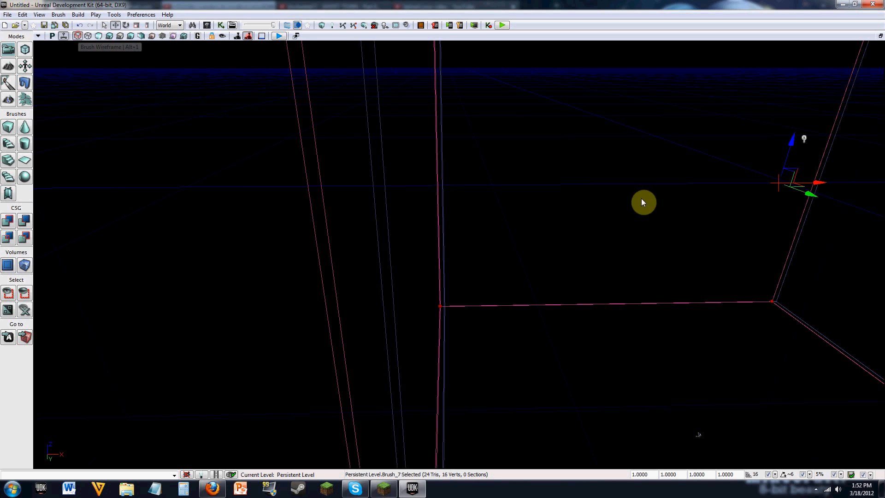
Step: Rebuild the builder brush as a solid, non-hollow 5000×5000×5000 cube
left_click_drag(644, 202, 829, 181)
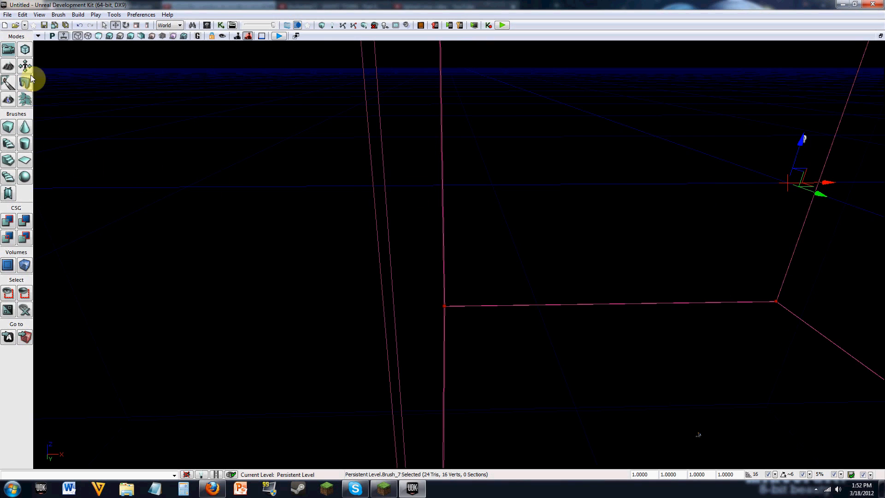
left_click(8, 127)
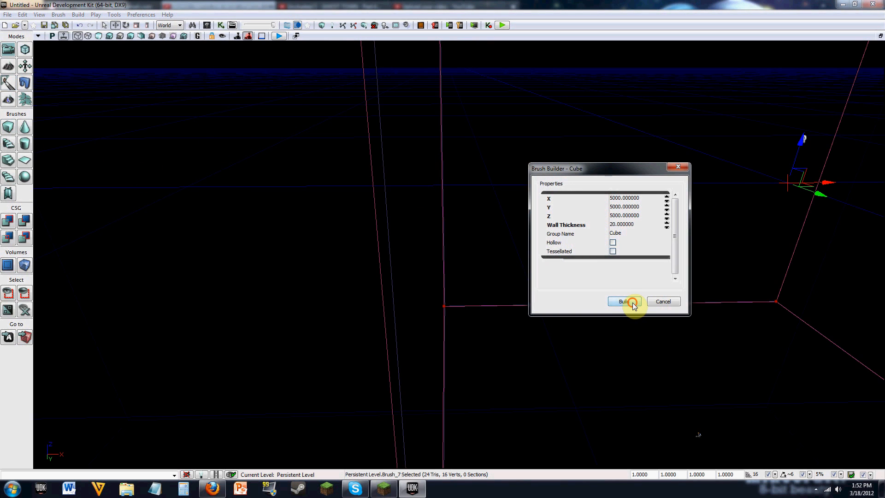
left_click(624, 301)
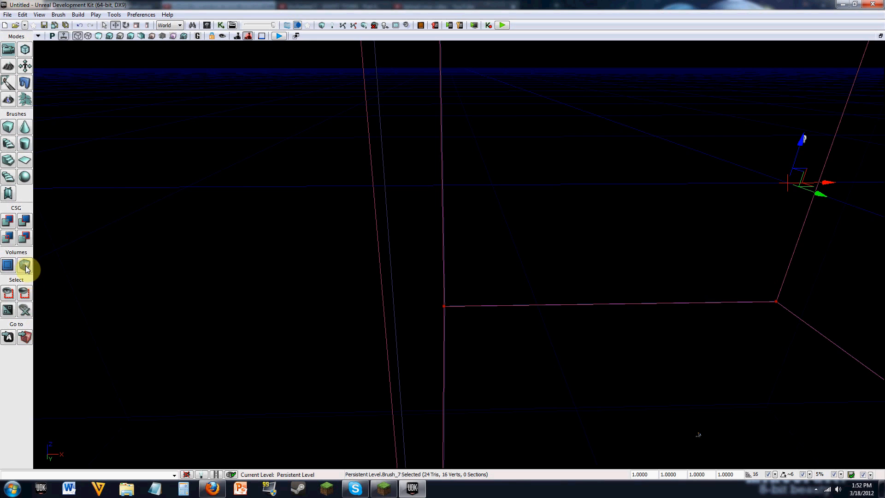
left_click(26, 265)
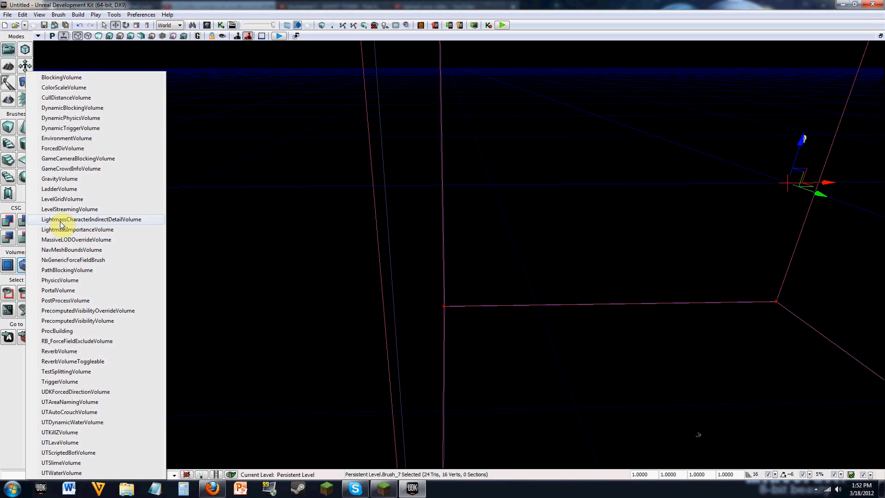
mouse_move(51, 232)
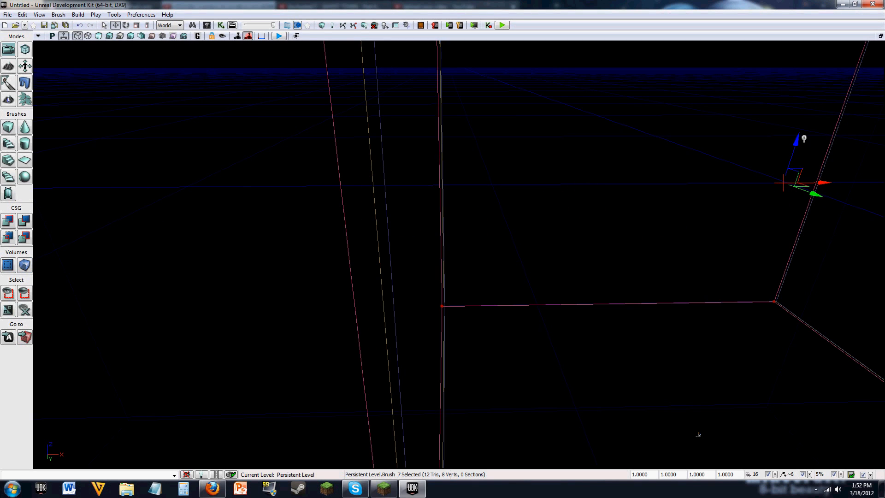
left_click(500, 25)
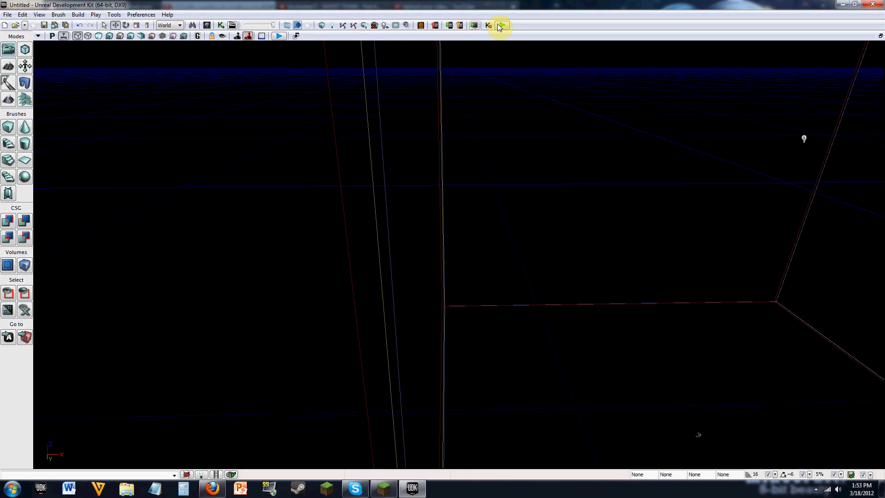
Step: Start a Preview-quality Lightmass lighting build with Use Lightmass checked
left_click(501, 25)
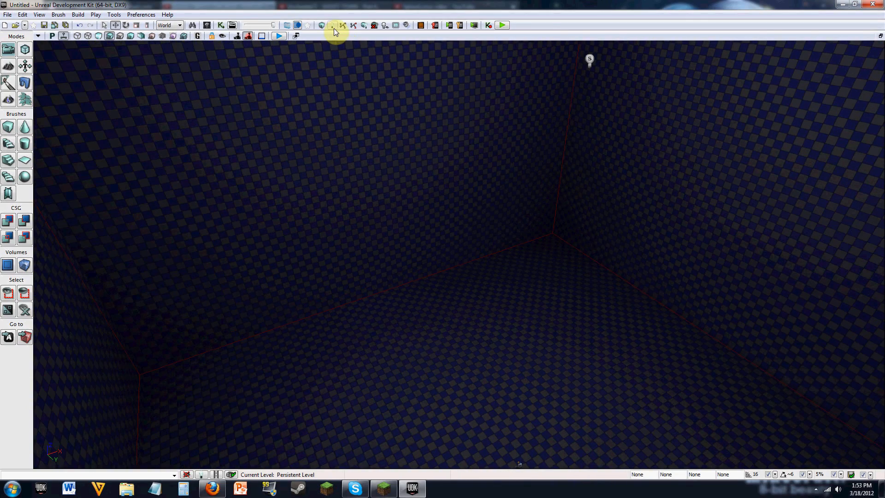
left_click(332, 24)
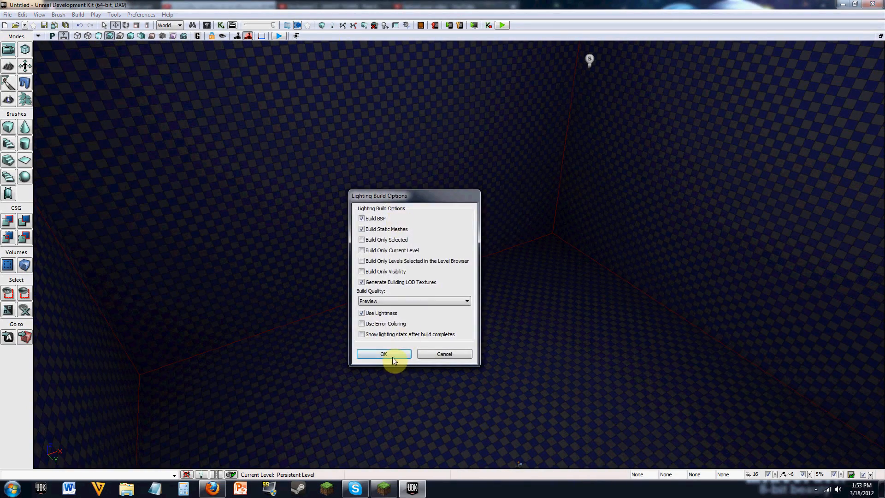
left_click(383, 354)
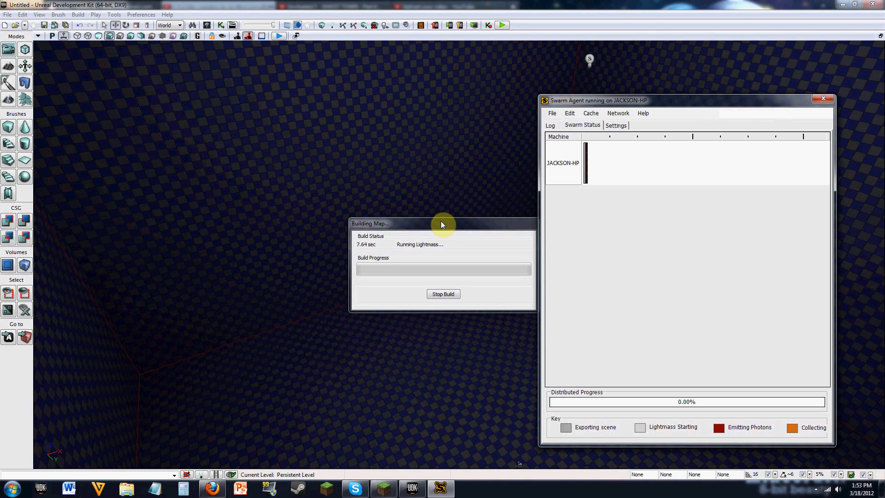
mouse_move(646, 180)
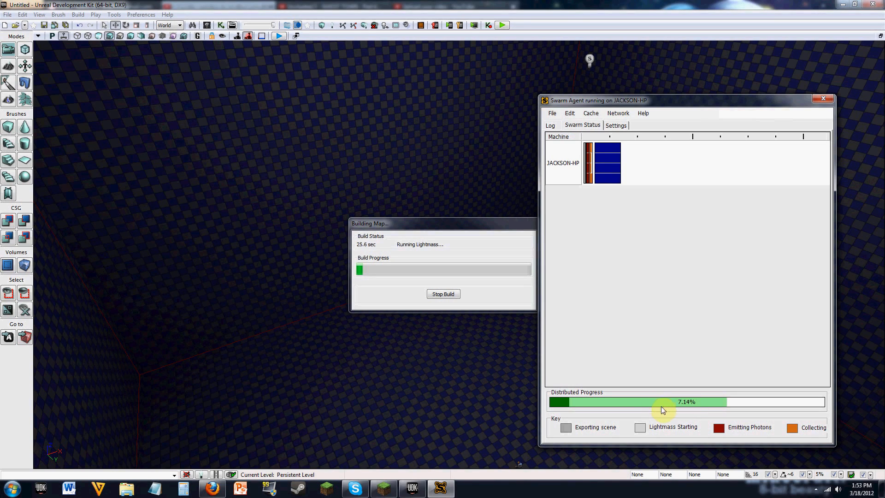
mouse_move(643, 404)
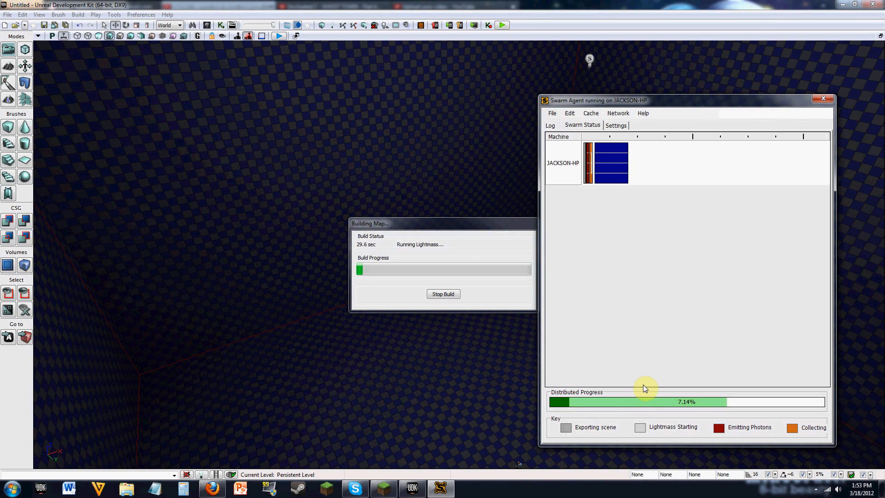
mouse_move(636, 378)
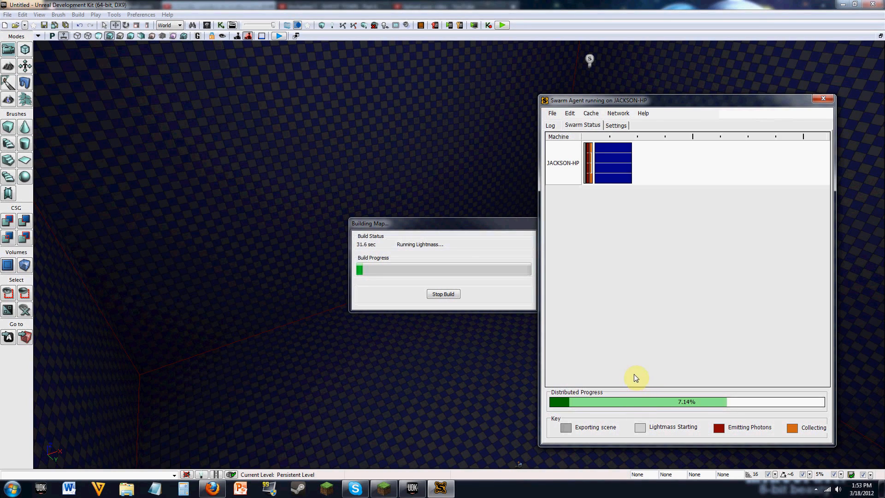
mouse_move(601, 345)
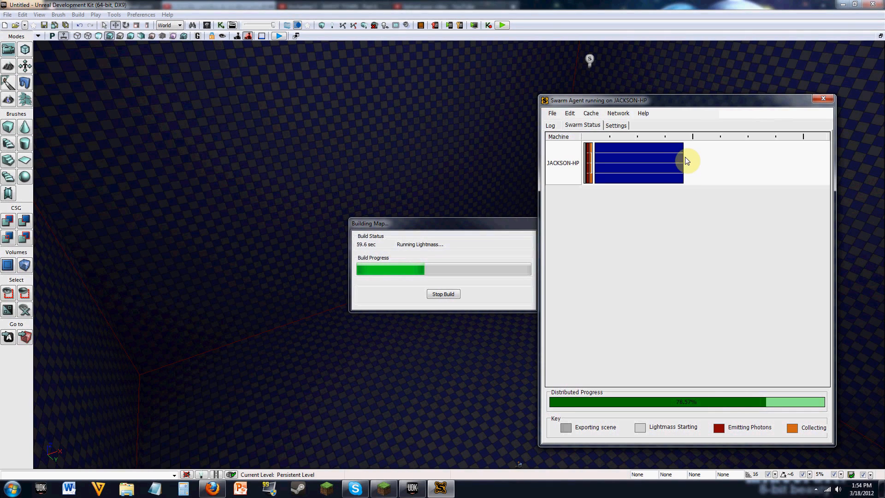
mouse_move(739, 205)
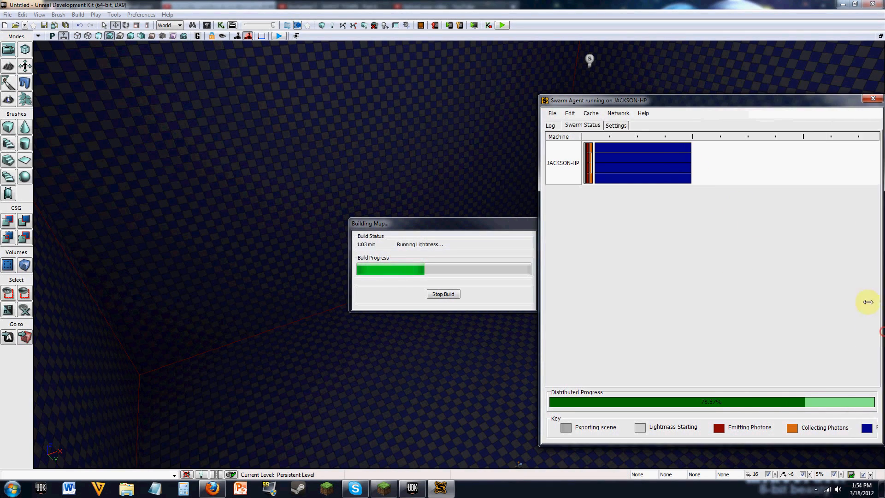
Step: Widen and shift the Swarm Agent window while the Lightmass build completes
left_click_drag(599, 100, 419, 92)
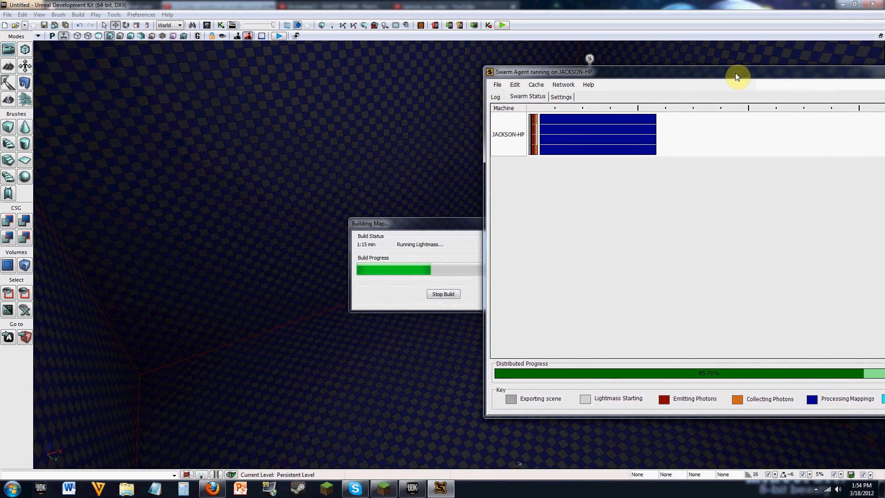
left_click_drag(737, 77, 648, 80)
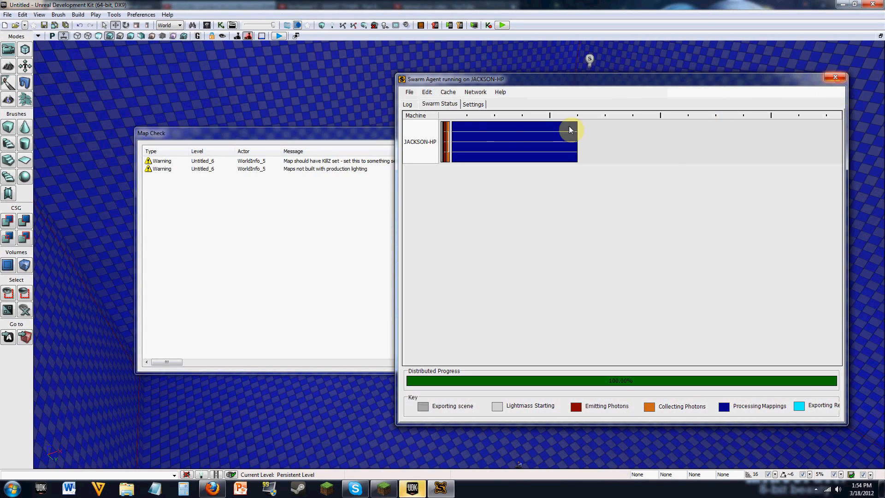
Step: Close the Map Check warnings and select the point light in the room centre
left_click(835, 78)
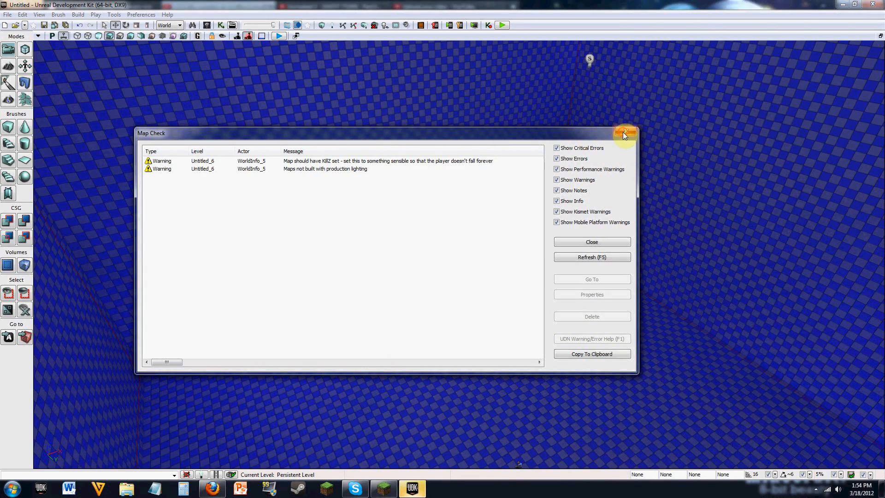
left_click(625, 133)
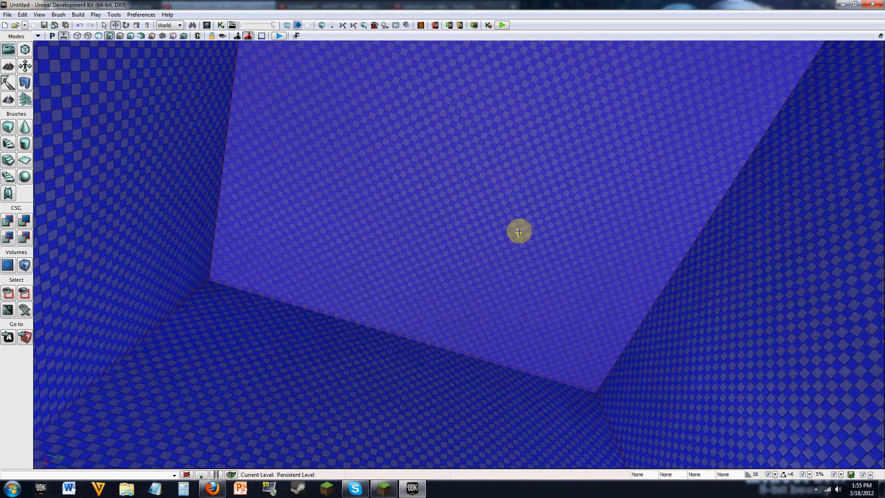
left_click(519, 231)
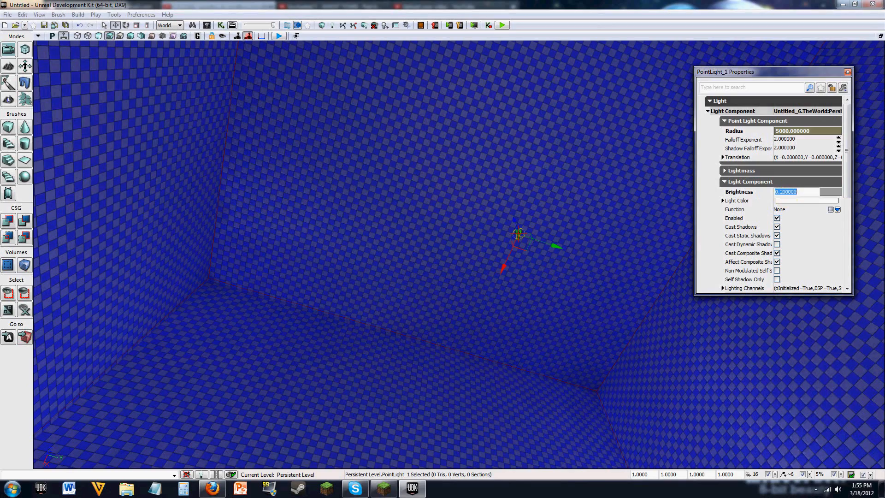
Step: Set PointLight_1's Light Component Brightness to 1.000000
type("1.000000")
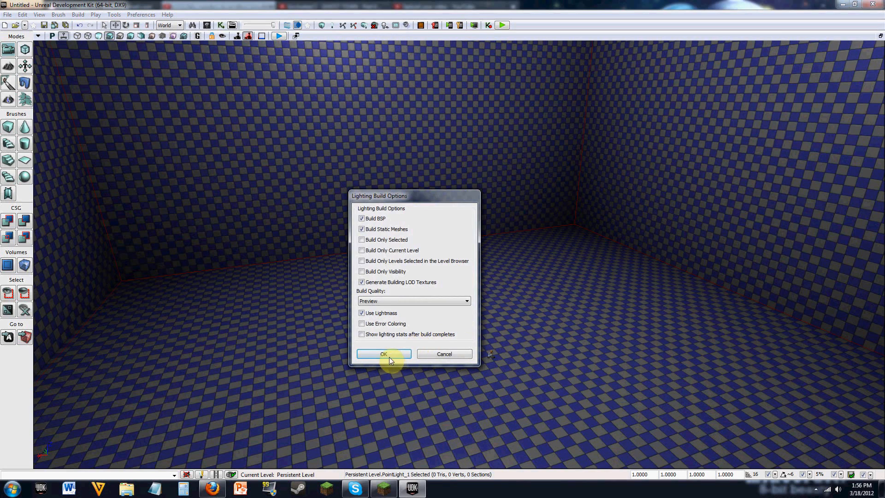
Step: Confirm the Lighting Build Options to rebuild lighting with Lightmass
left_click(383, 354)
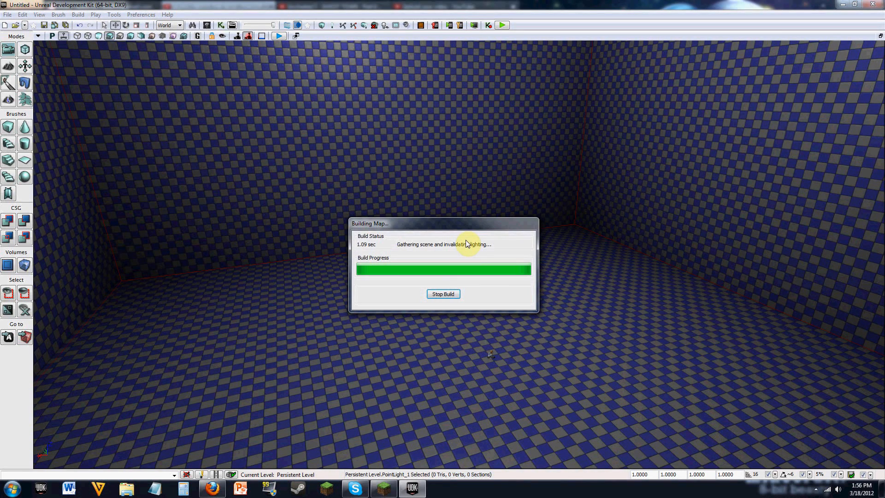
mouse_move(487, 225)
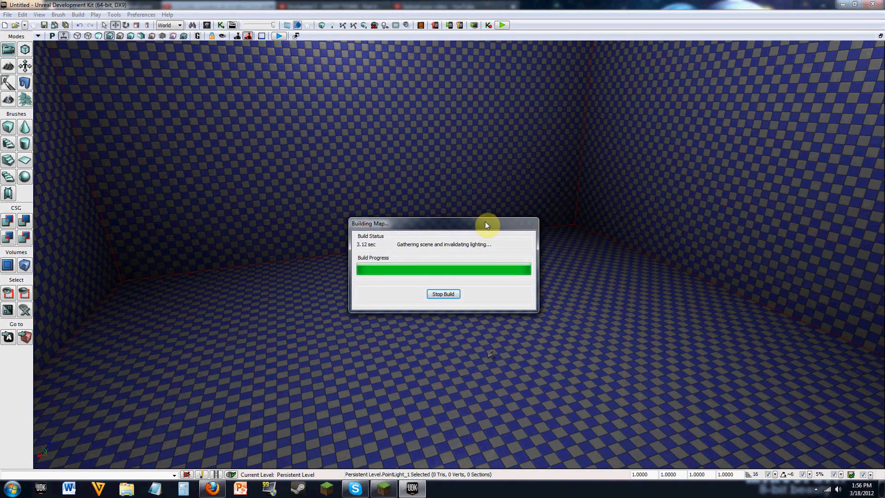